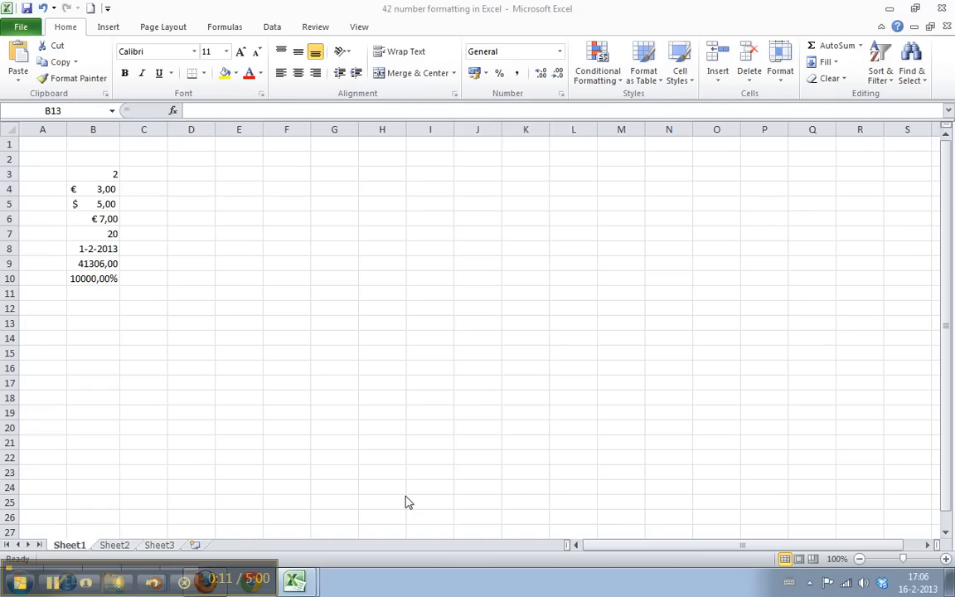
- Enter =TODAY() in B14 so it shows today's date 16-2-2013
left_click(92, 292)
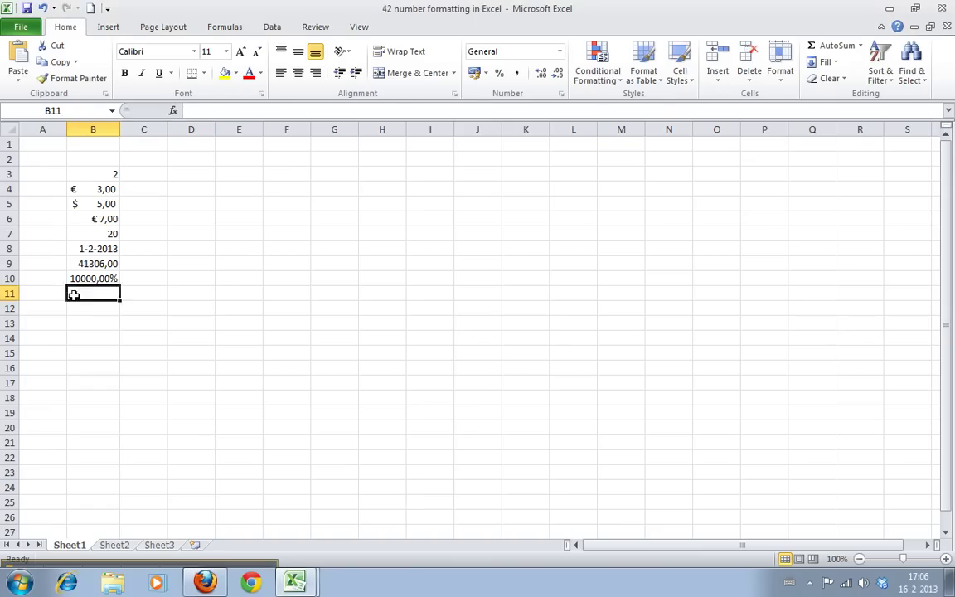
left_click(92, 338)
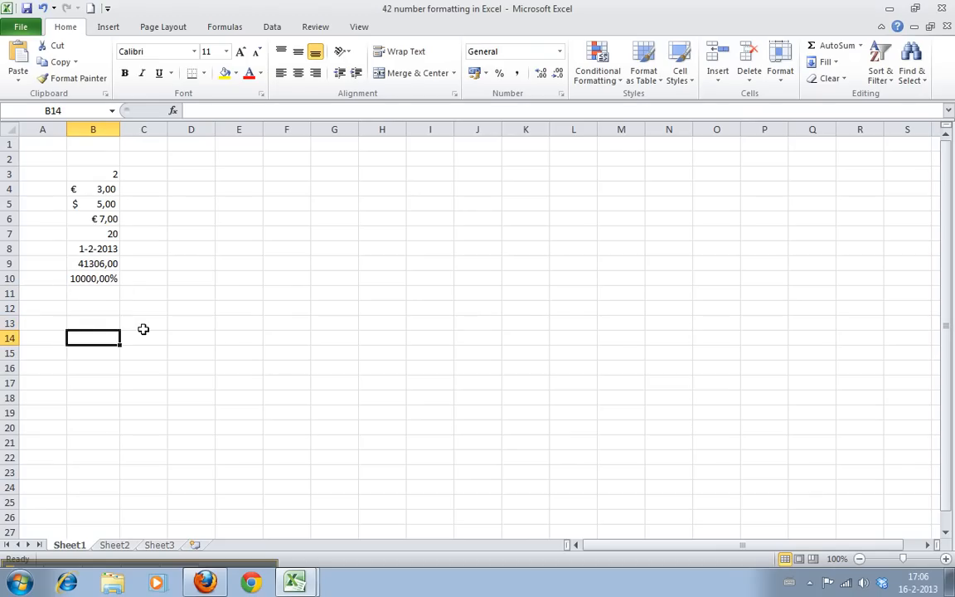
type("=")
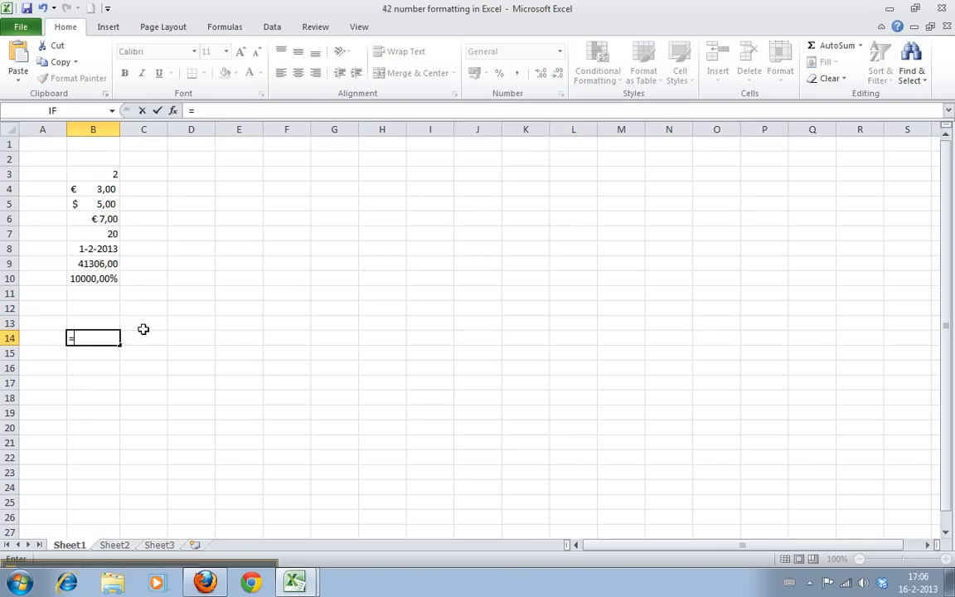
type("=today(")
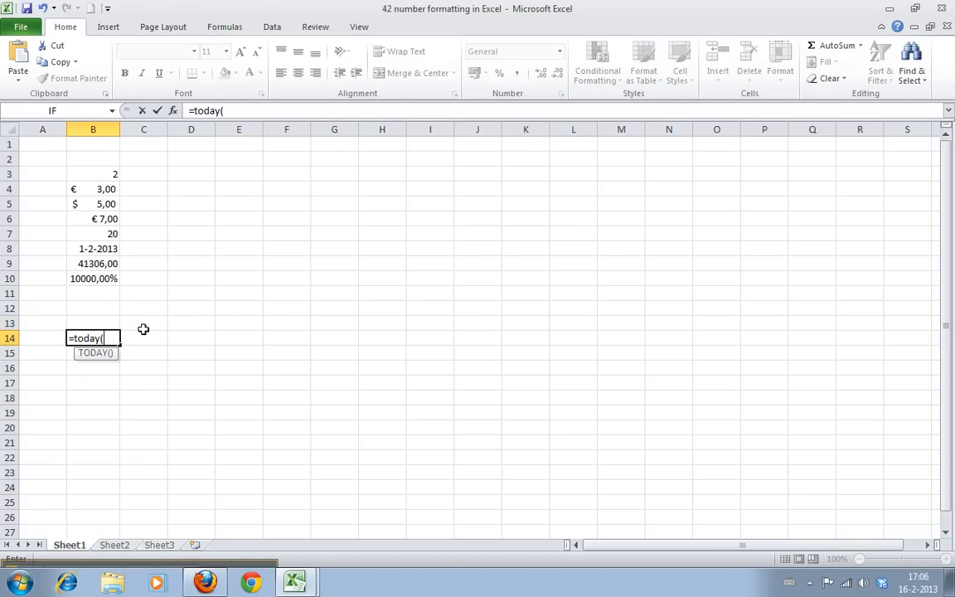
type(")")
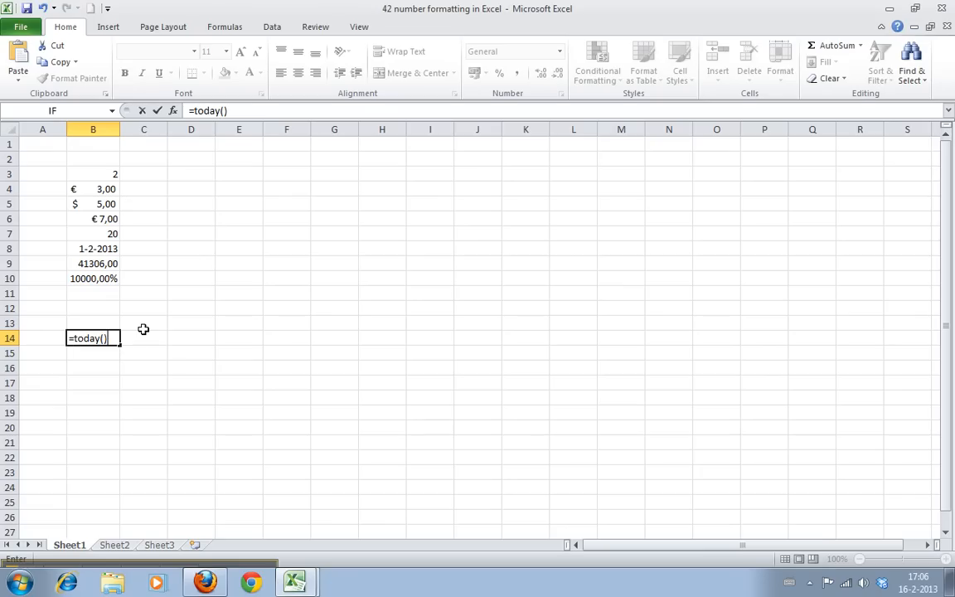
key("Return")
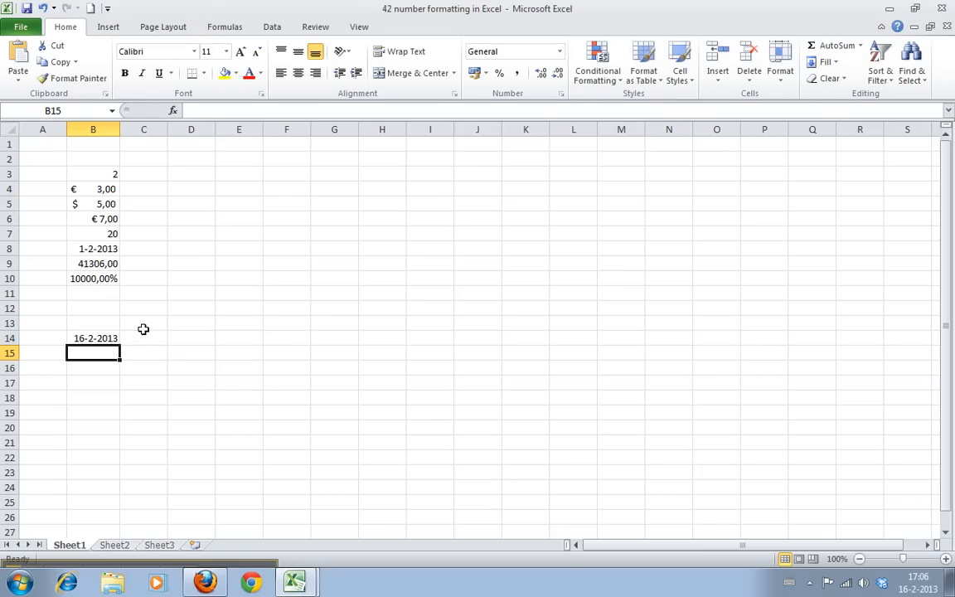
left_click(93, 338)
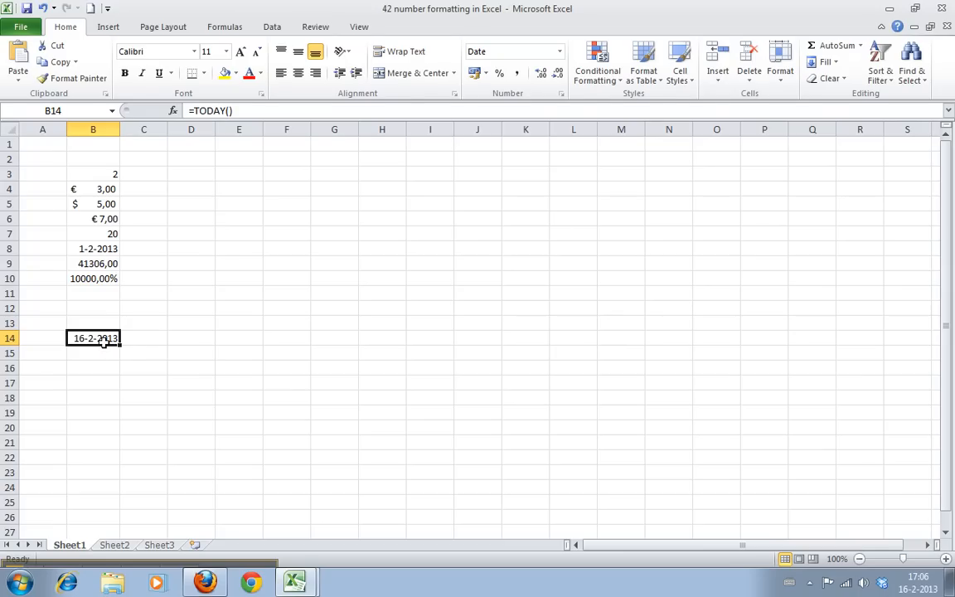
- Format B14 as Number so the date reads as serial 41321,00
right_click(92, 338)
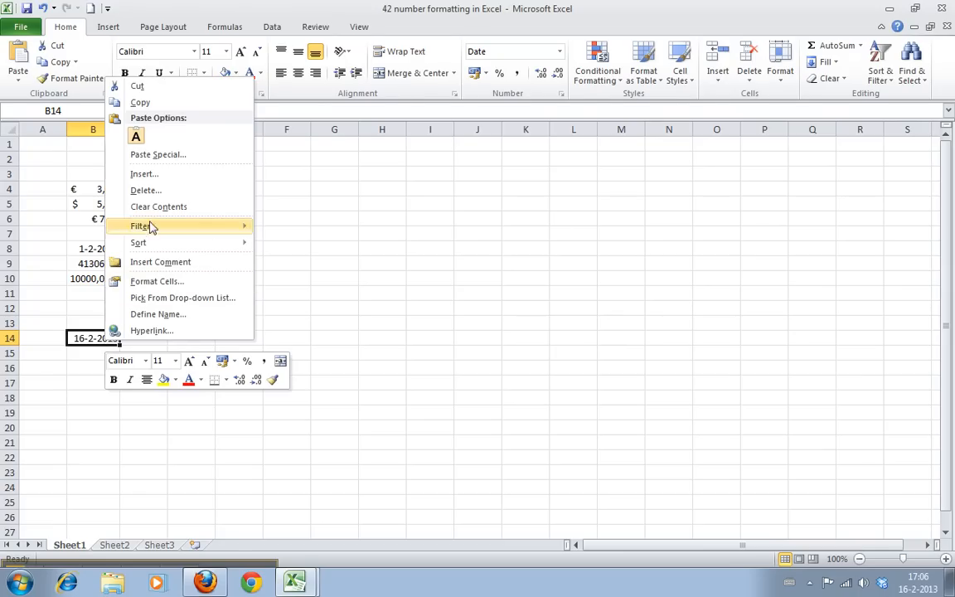
left_click(156, 282)
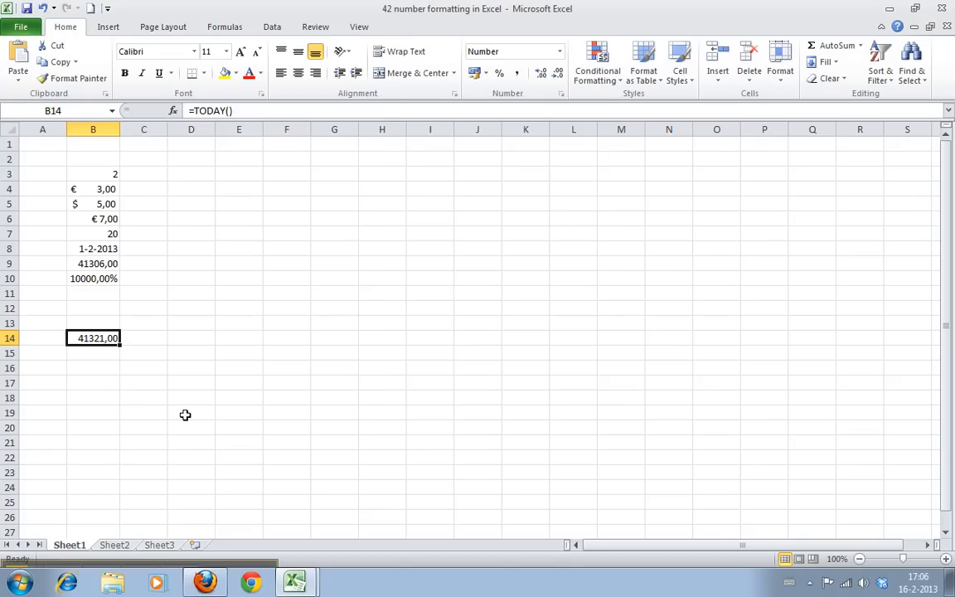
mouse_move(89, 384)
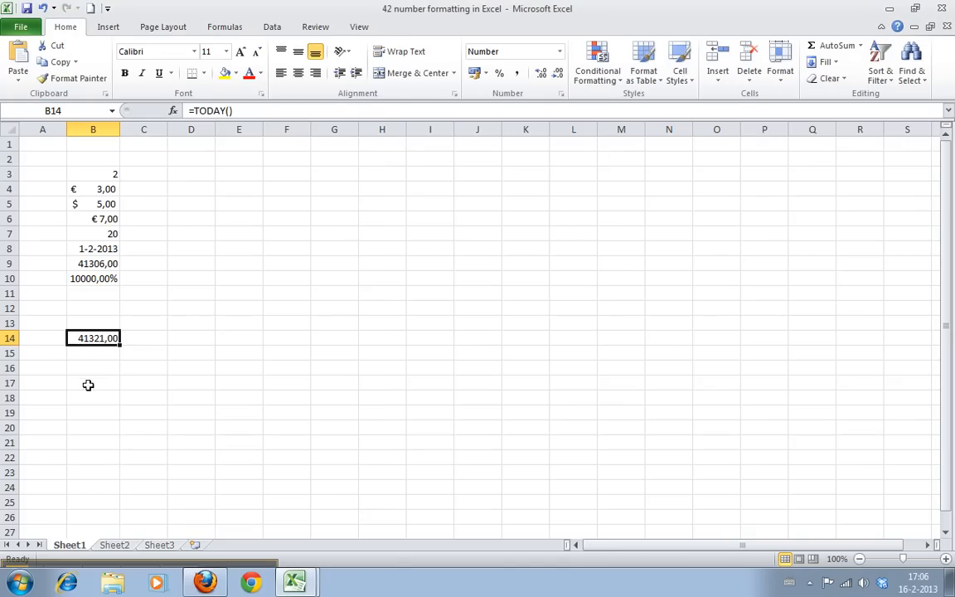
mouse_move(76, 391)
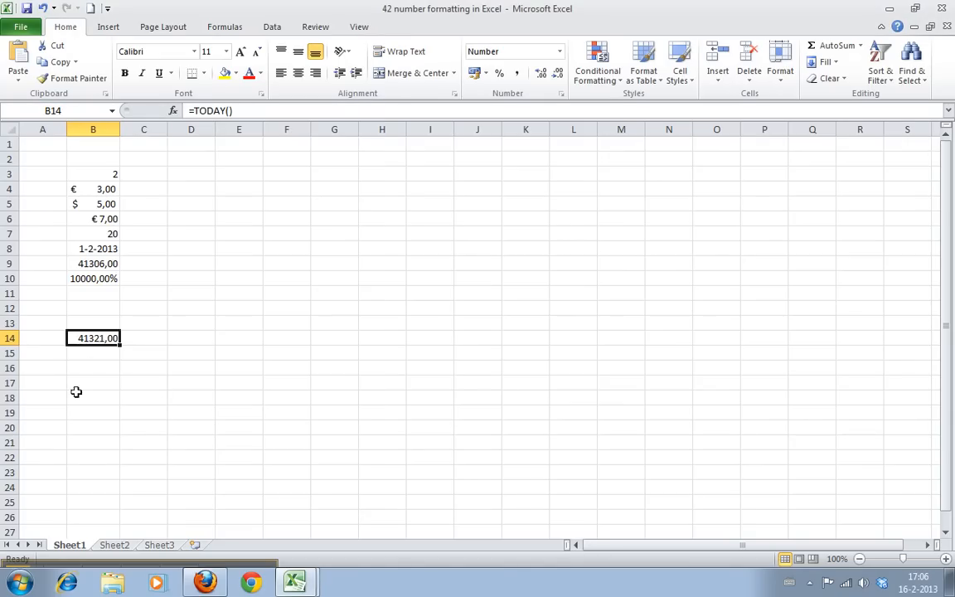
mouse_move(141, 363)
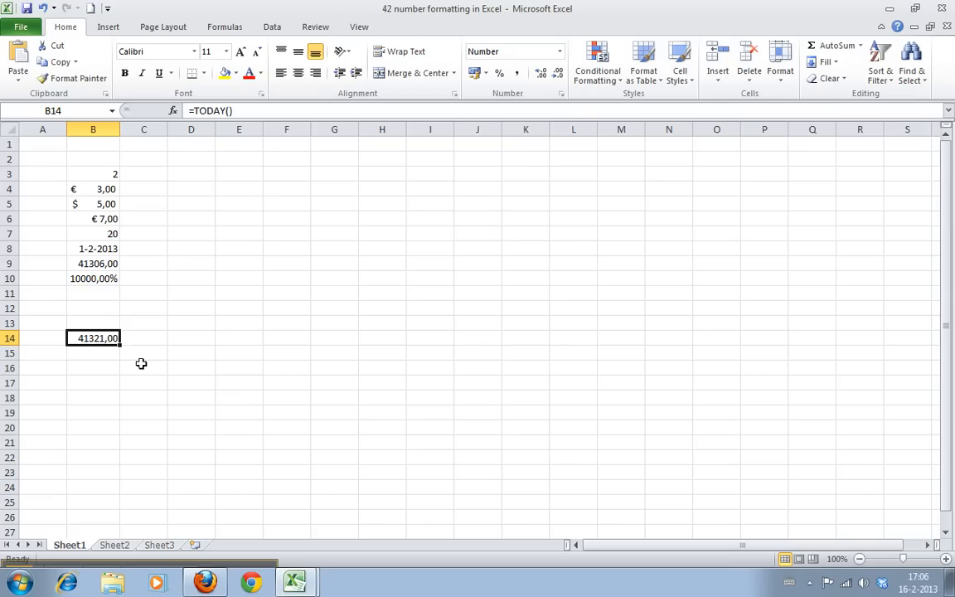
left_click(93, 368)
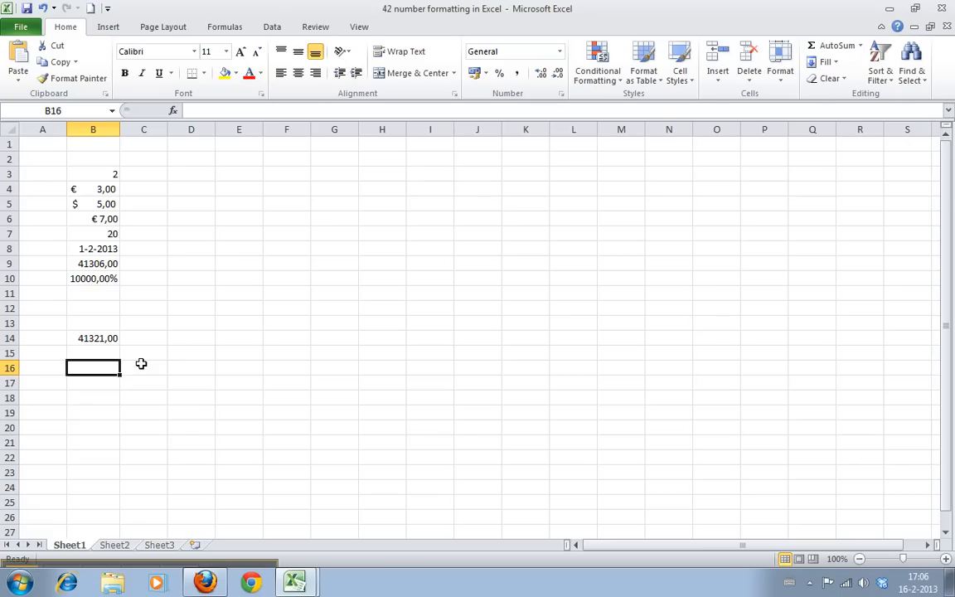
- Enter 5-2-2013 in B16 and 18-2-2013 in C16
type("1")
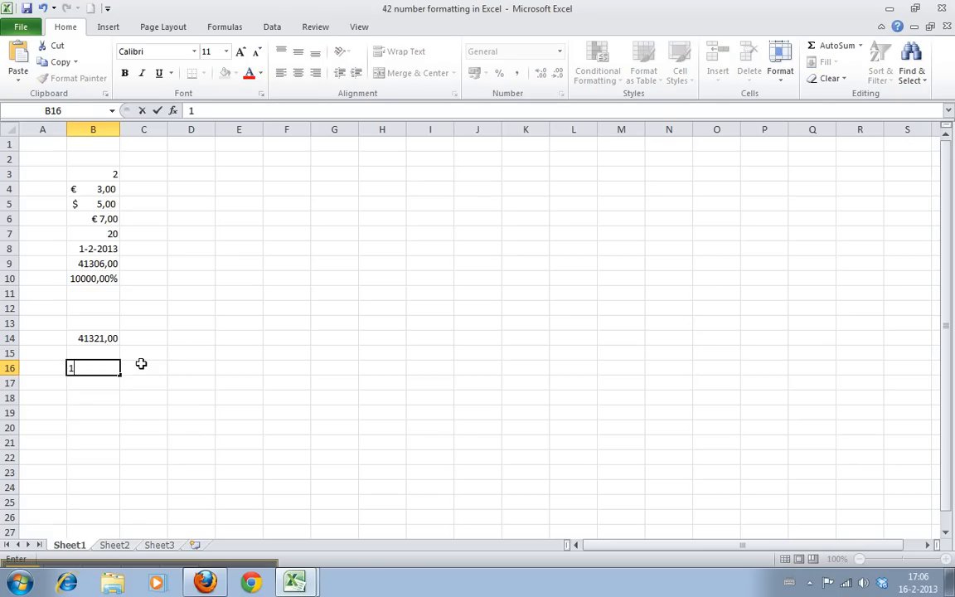
type("/2/201")
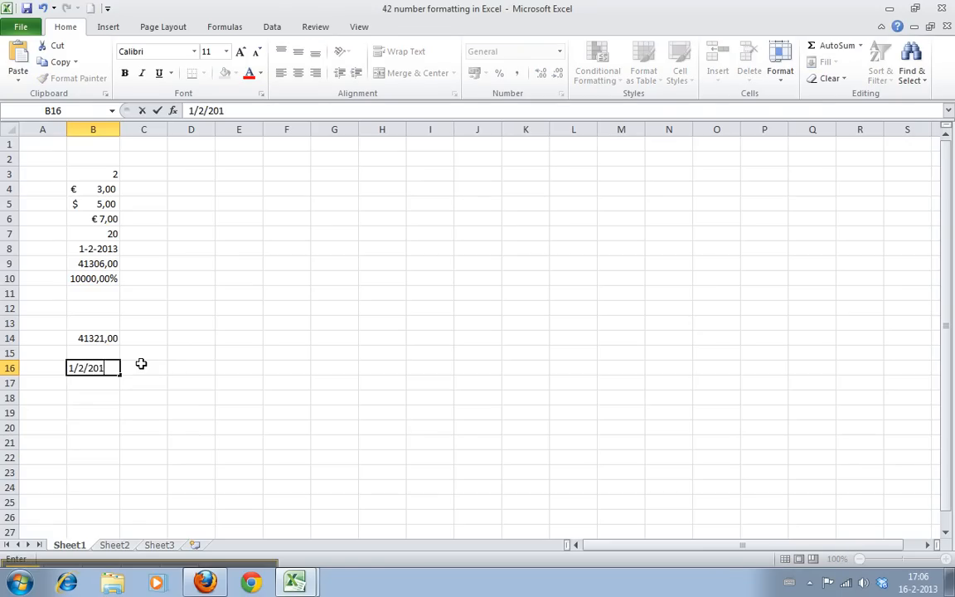
key("Return")
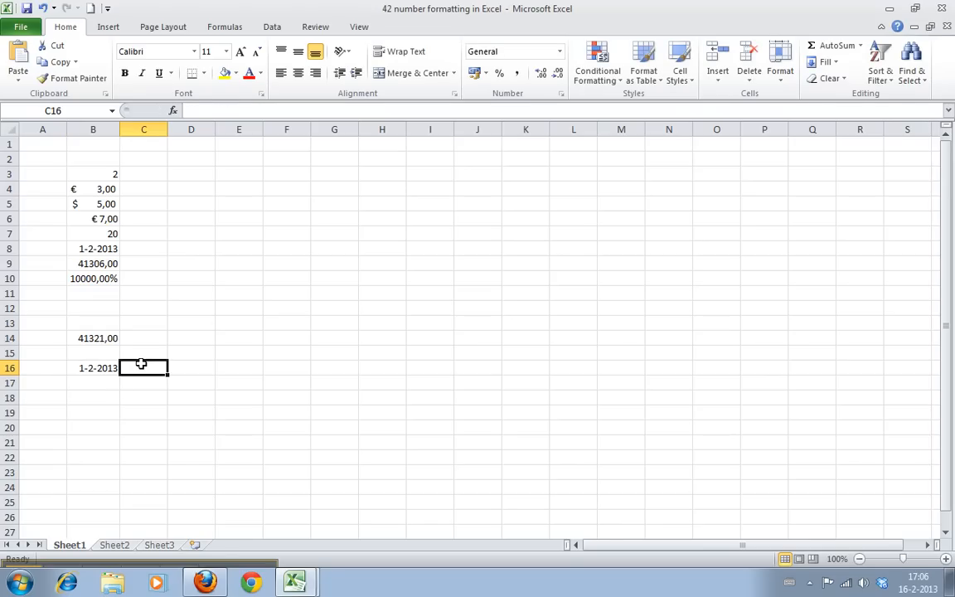
type("18/")
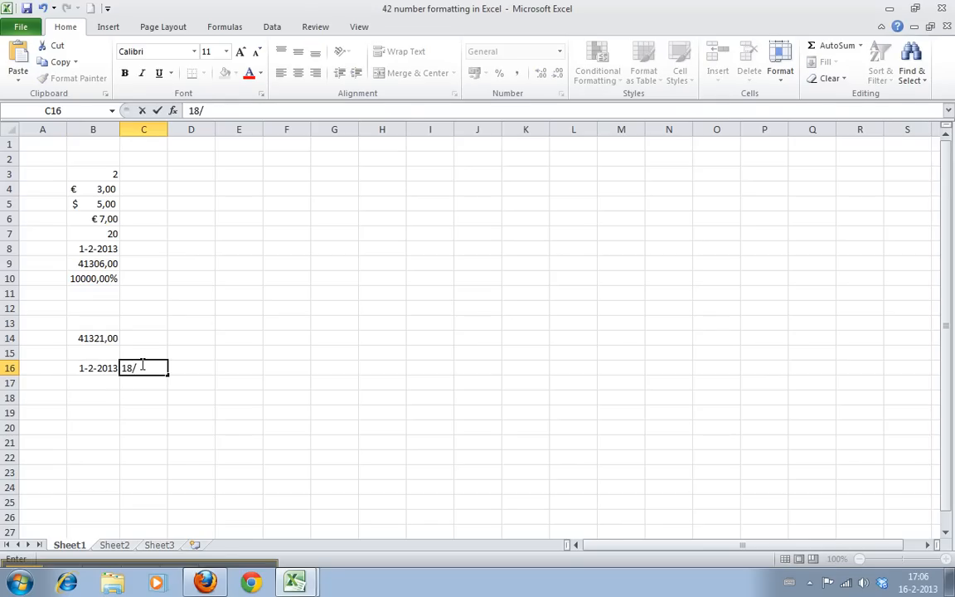
left_click(93, 368)
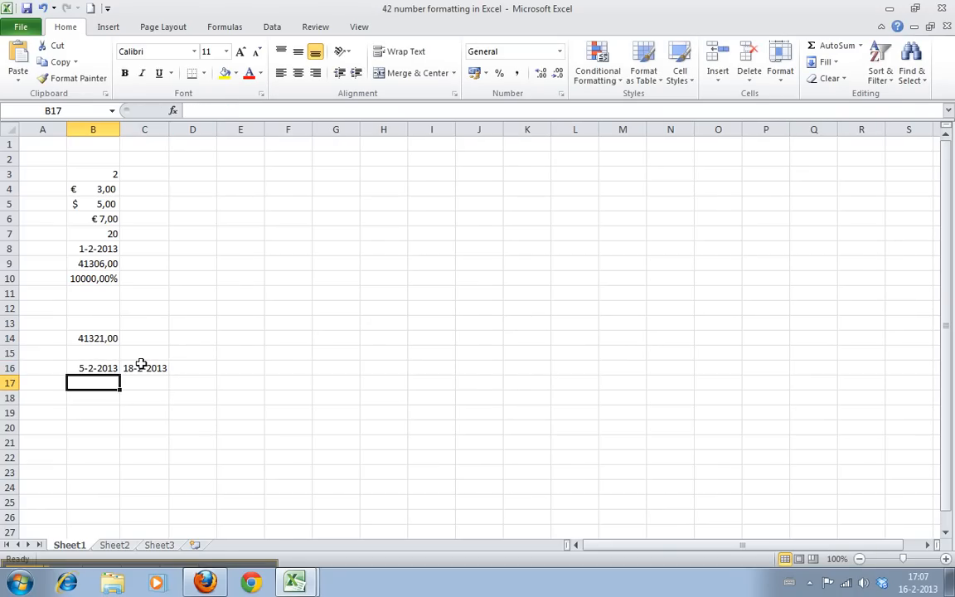
- Enter DAY, MONTH and YEAR of B16 in B17:B19, giving 5, 2 and 2013
type("=")
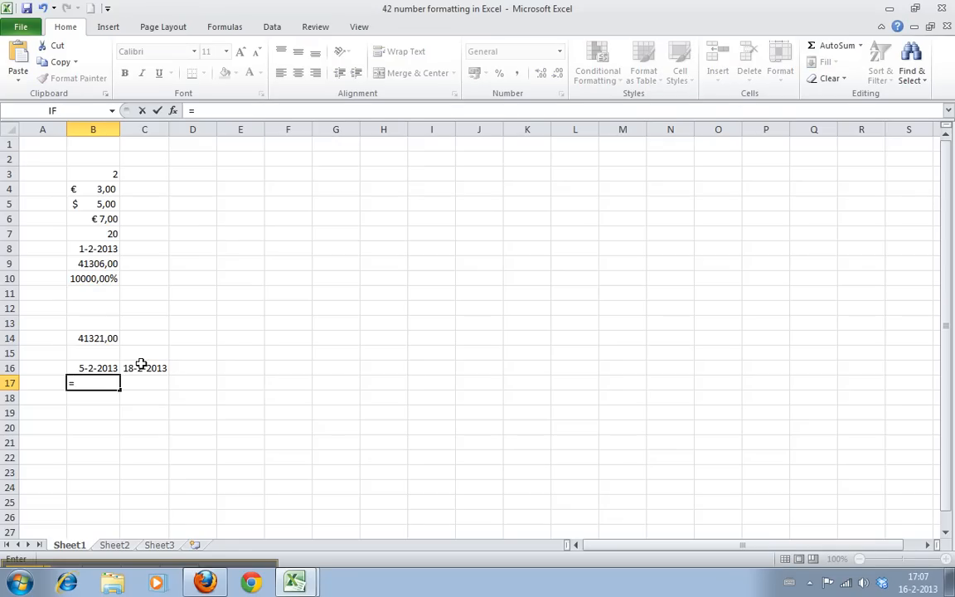
type("day(")
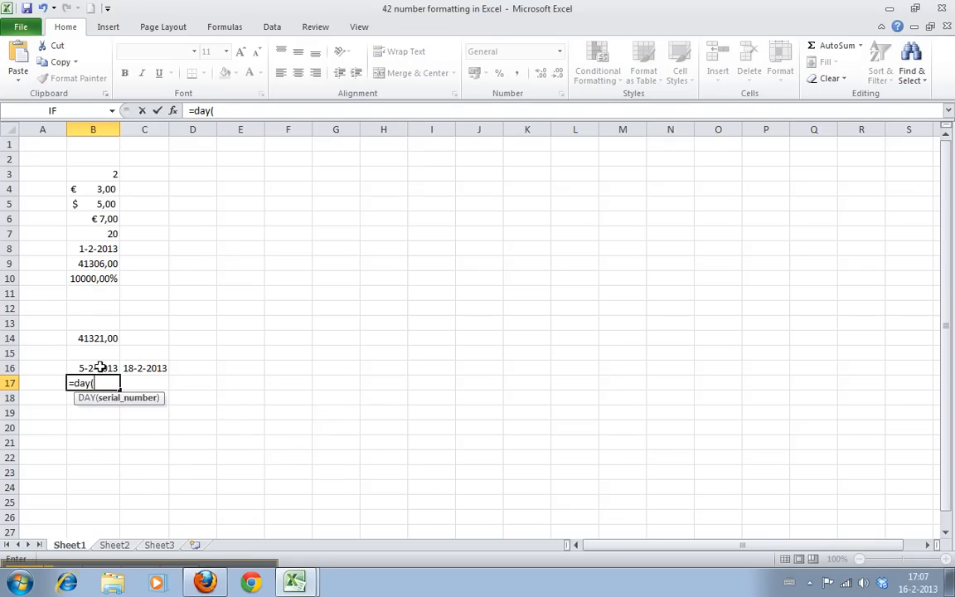
key("Return")
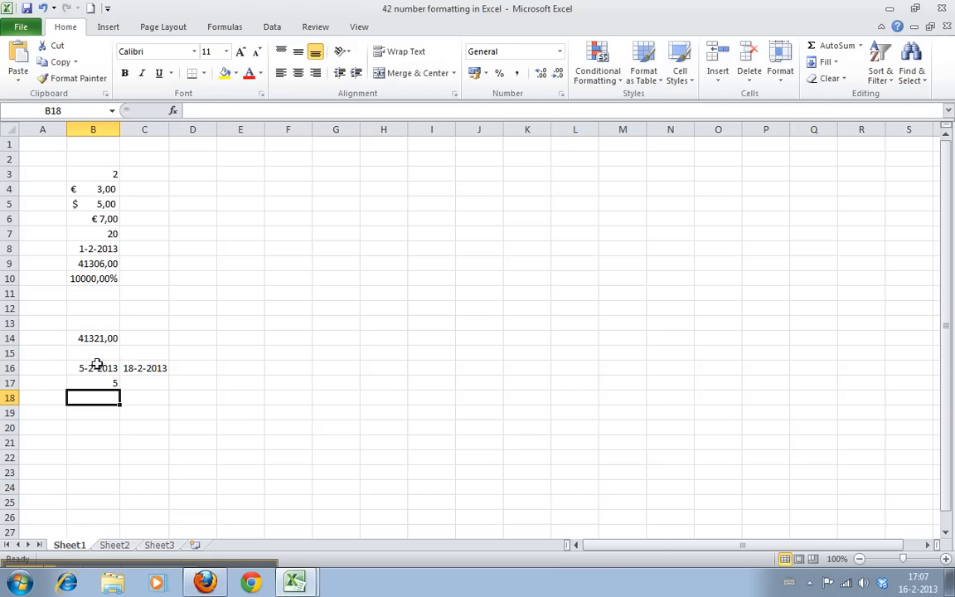
left_click(93, 368)
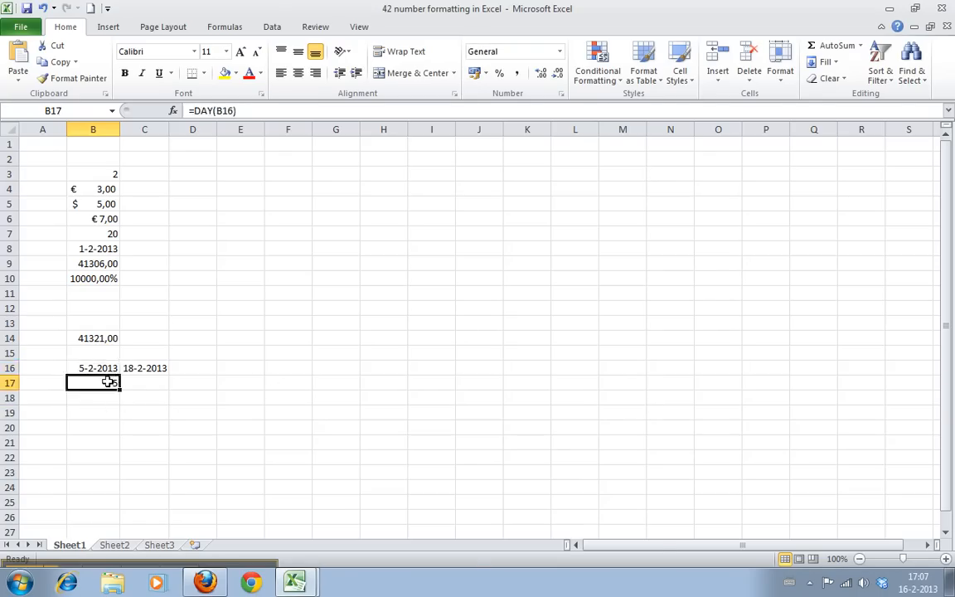
type("=m")
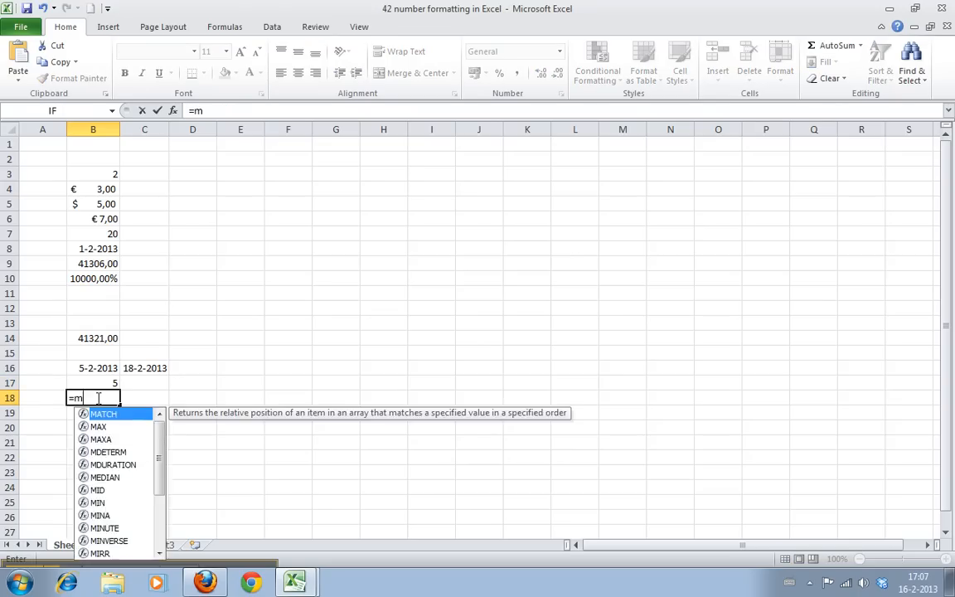
type("onth(")
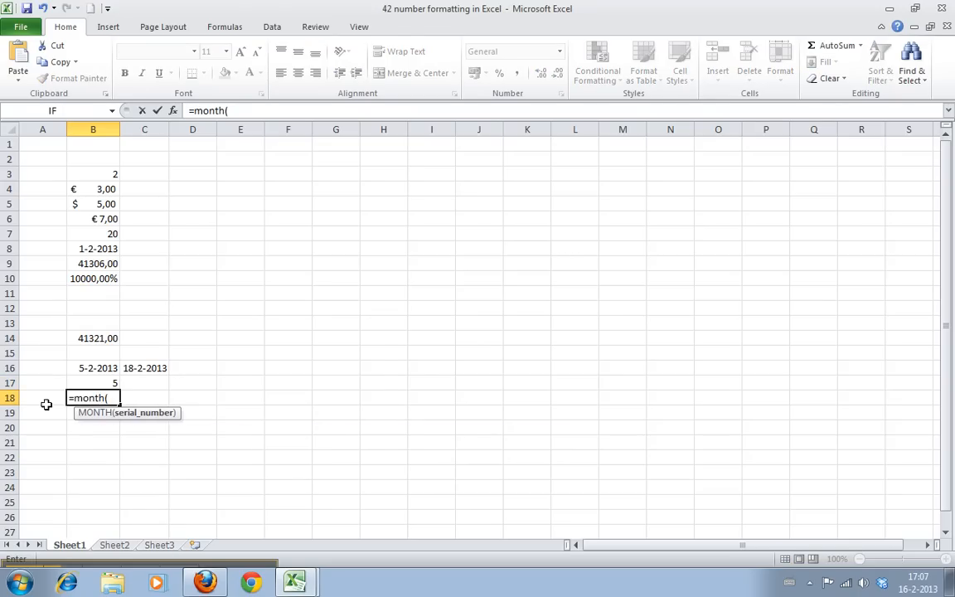
key("Return")
type("=")
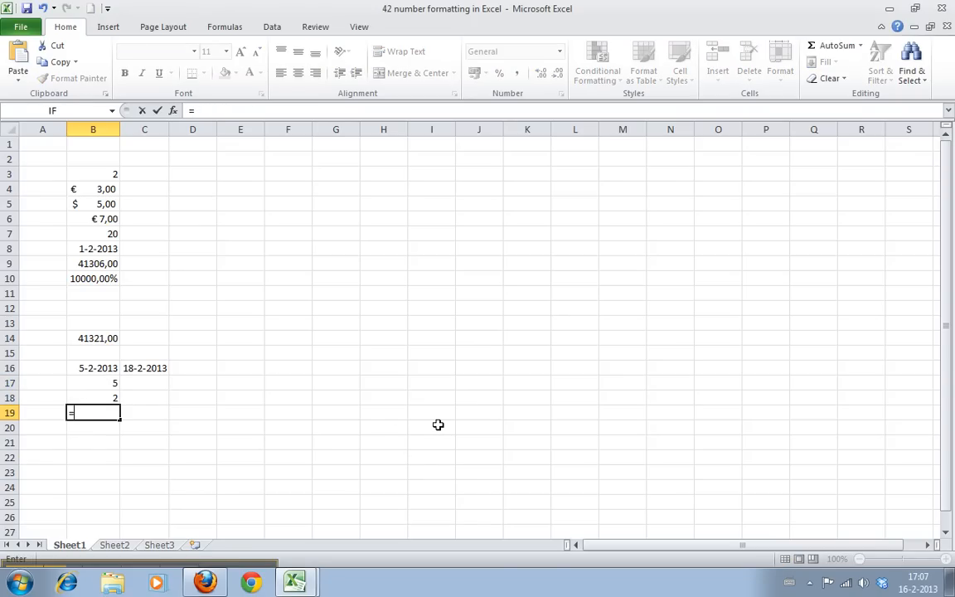
type("year(")
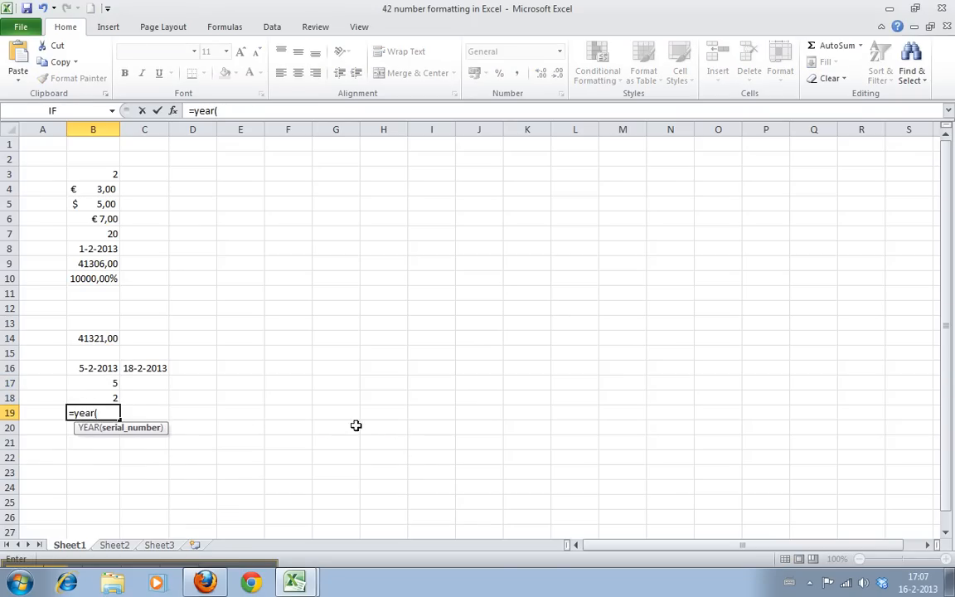
key("Return")
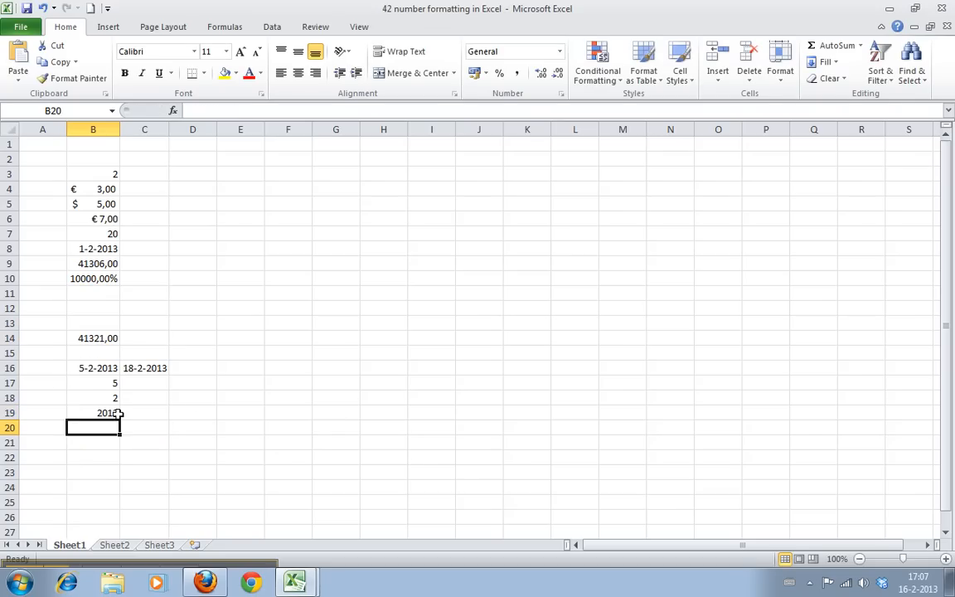
- Copy the day, month and year formulas to C17:C19, giving 18, 2 and 2013
left_click_drag(93, 381, 93, 411)
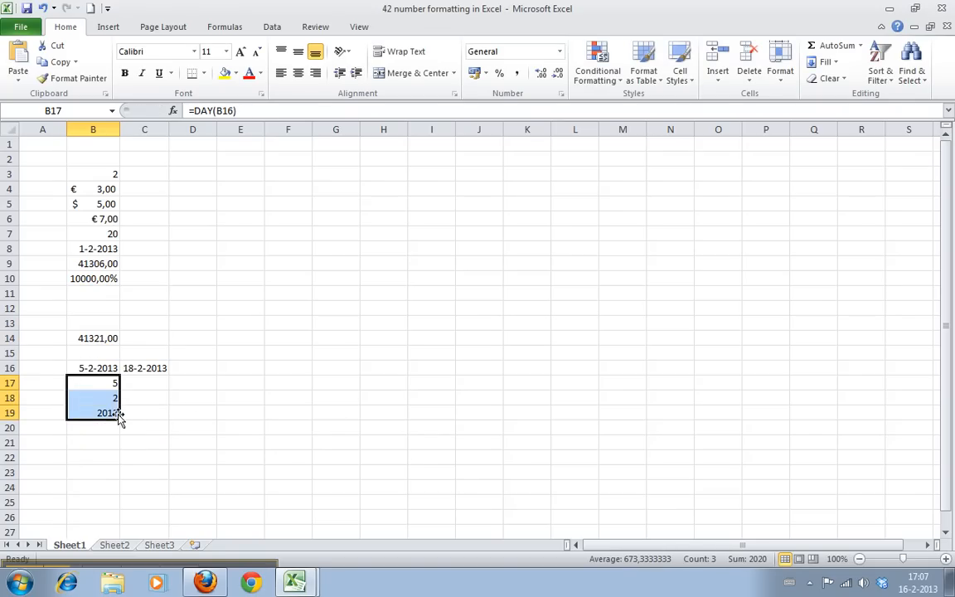
left_click(13, 583)
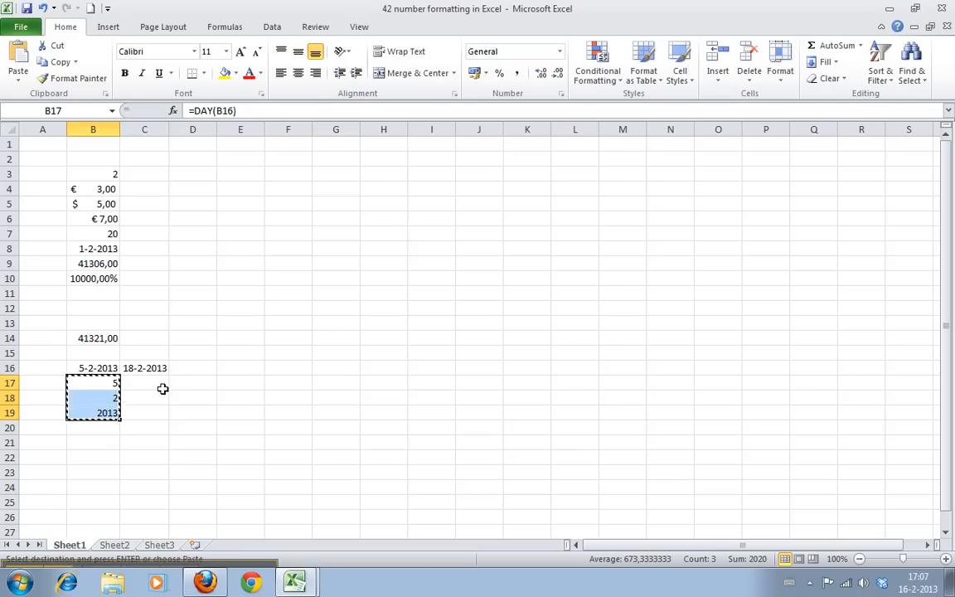
left_click(144, 398)
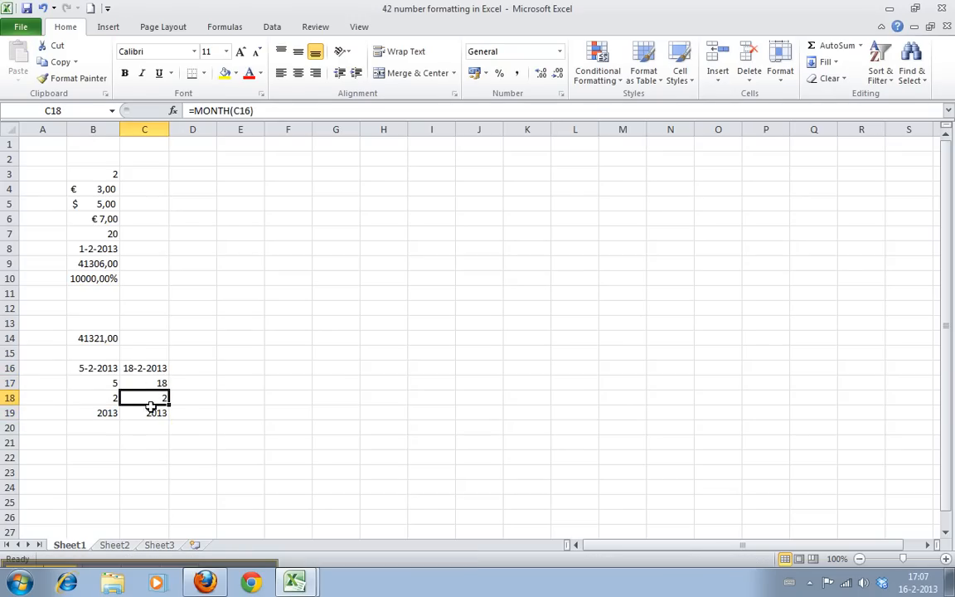
left_click(144, 411)
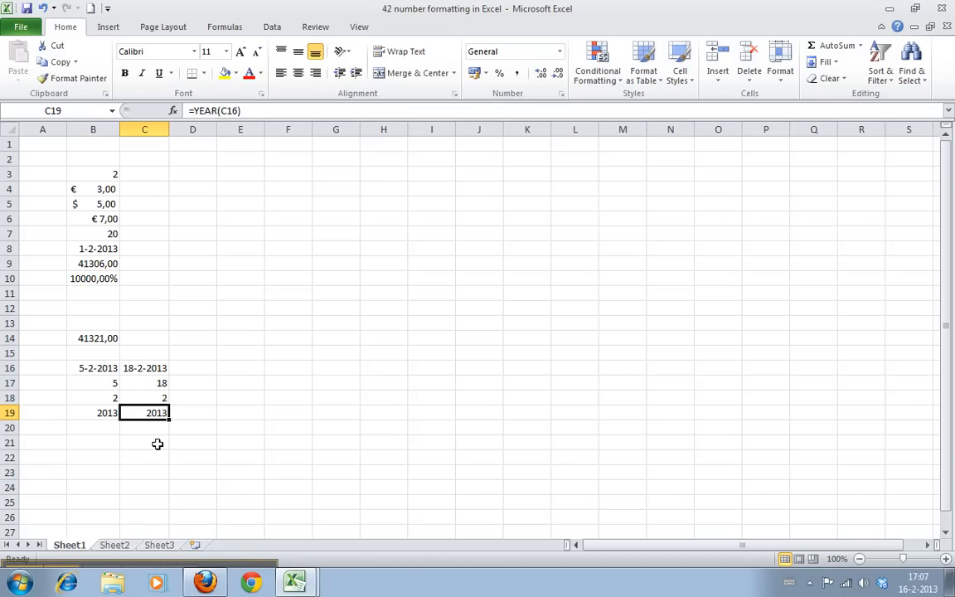
- Enter C minus B differences in D16:D19, giving 13, 13, 0 and 0
left_click(193, 383)
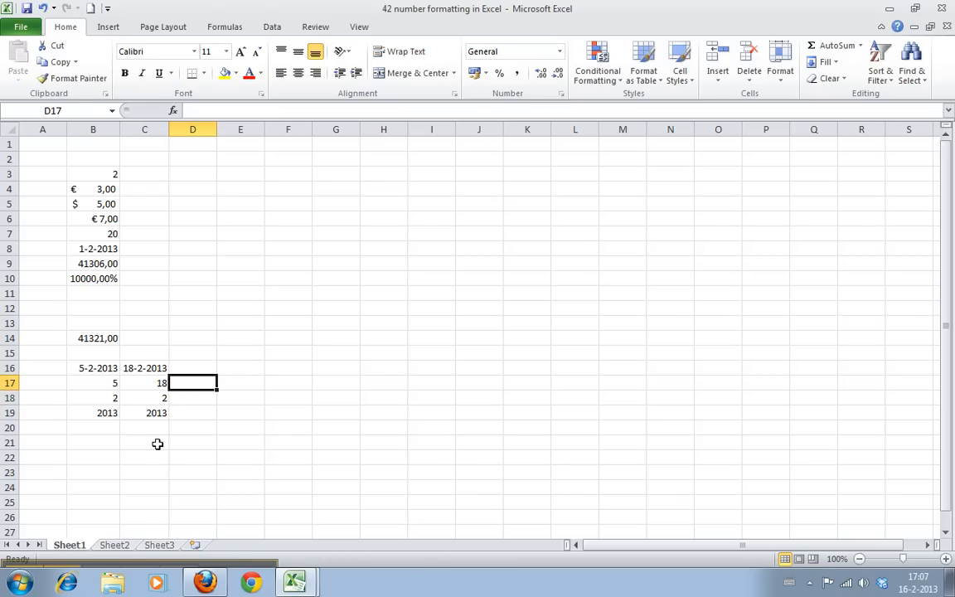
type("=C17")
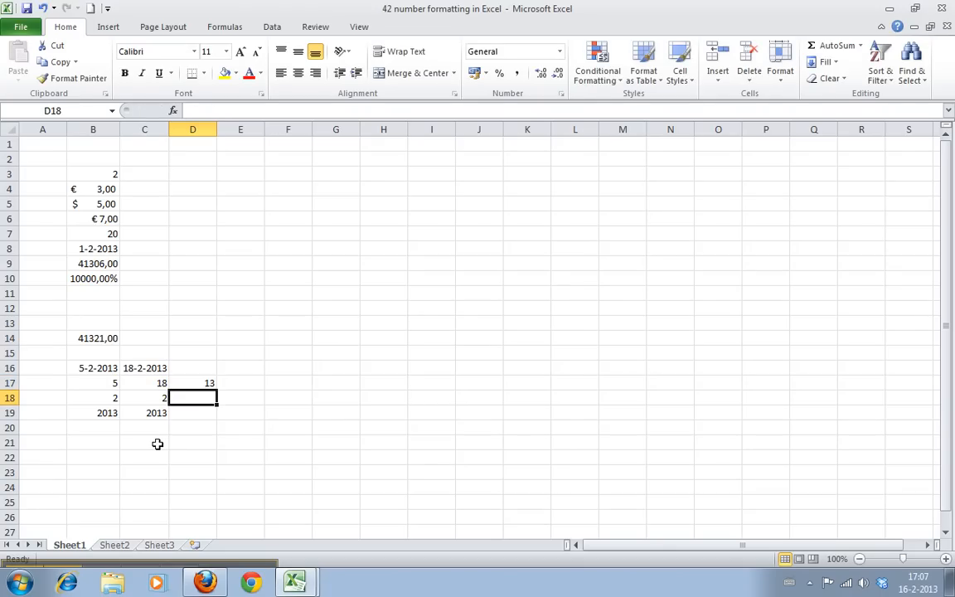
type("=C18-B18")
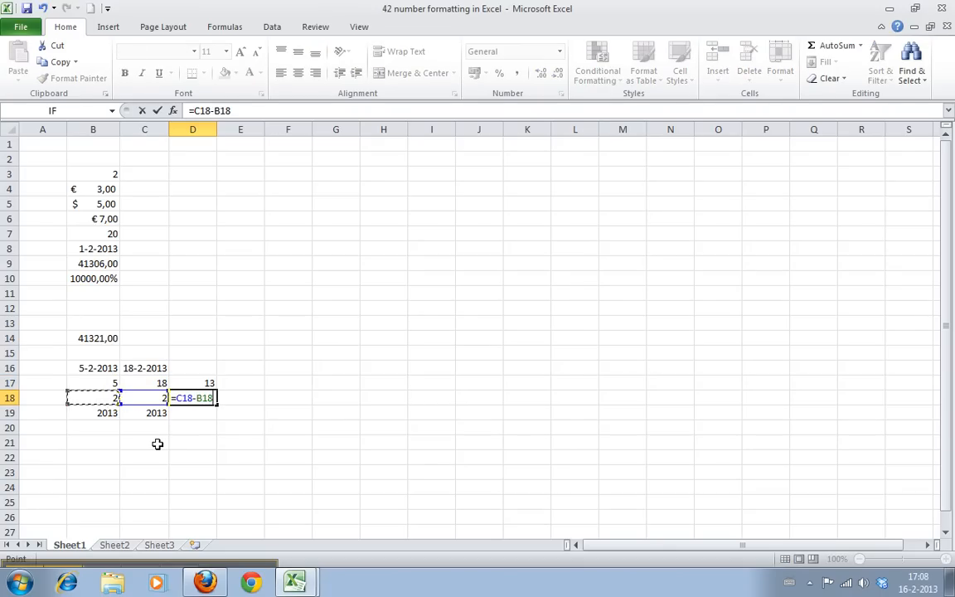
key("Return")
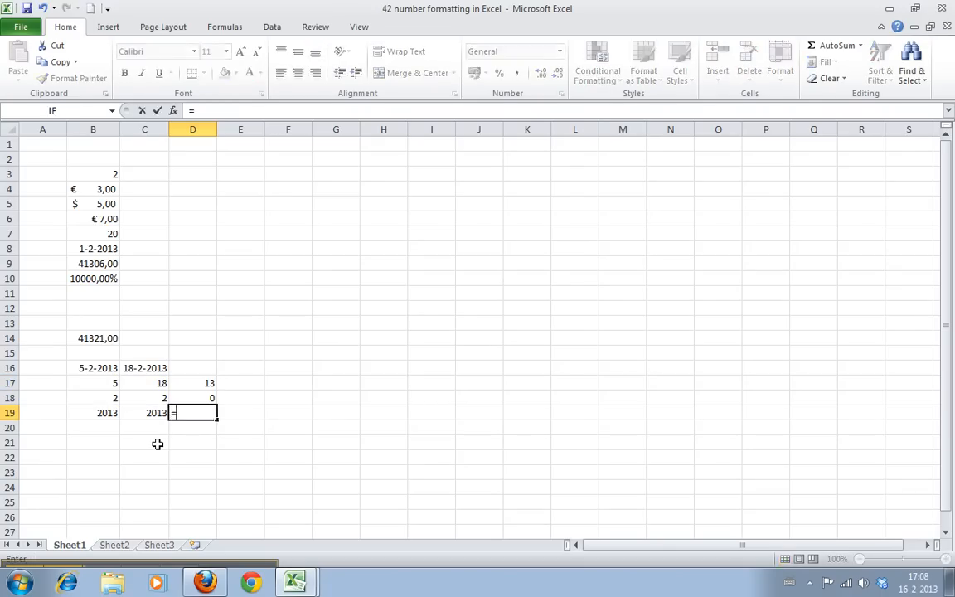
key("Return")
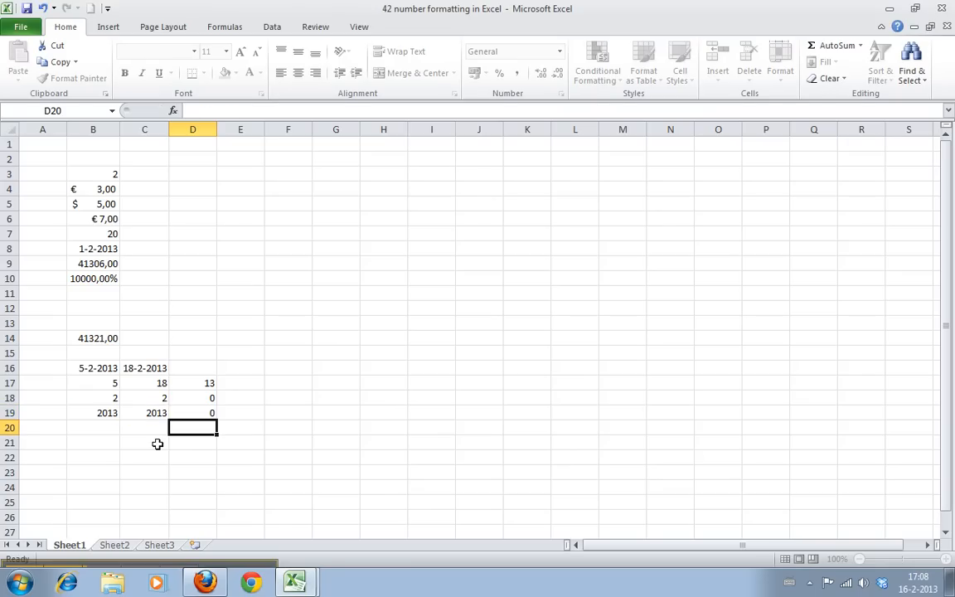
type("=C16")
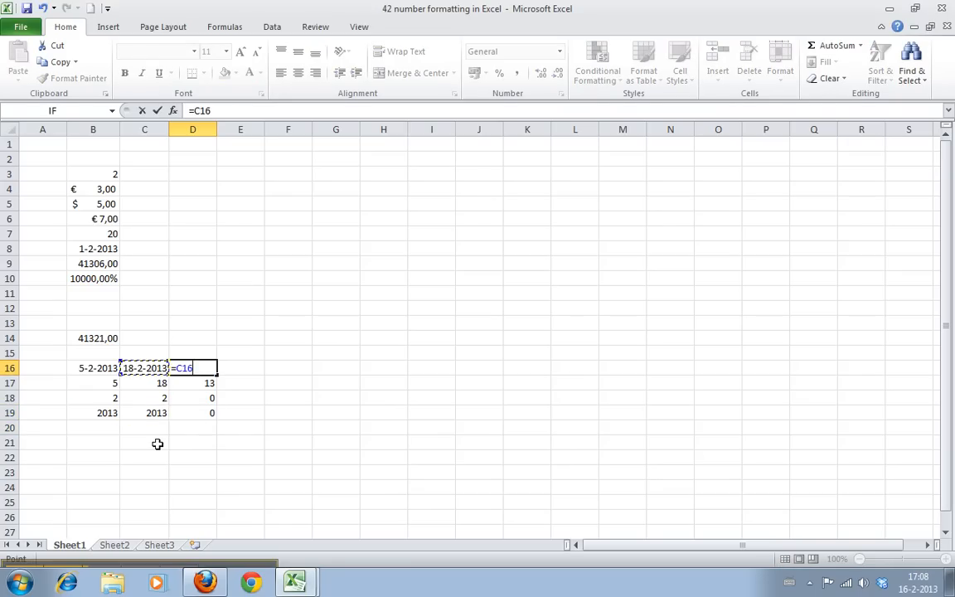
key("Return")
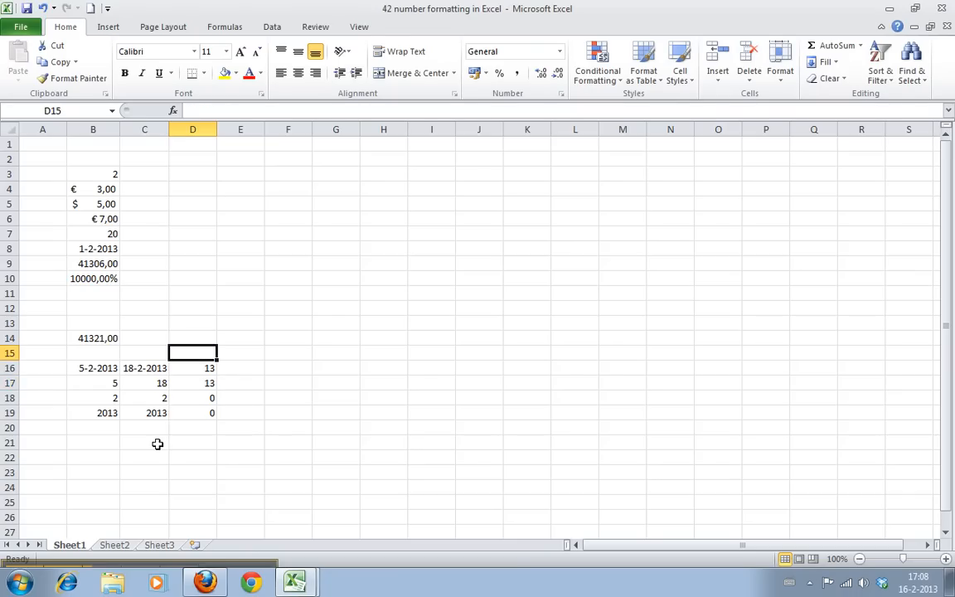
left_click(193, 368)
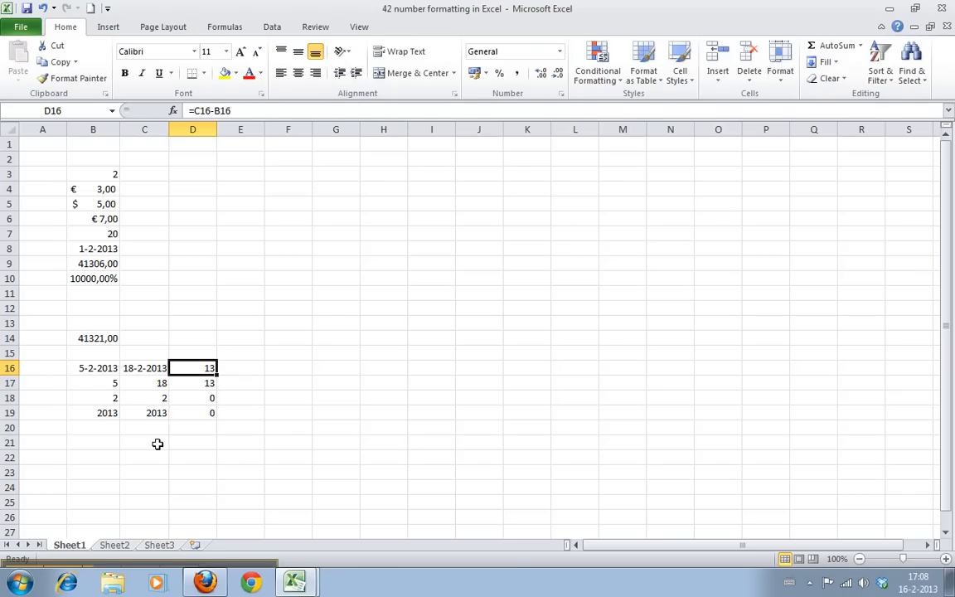
left_click(193, 352)
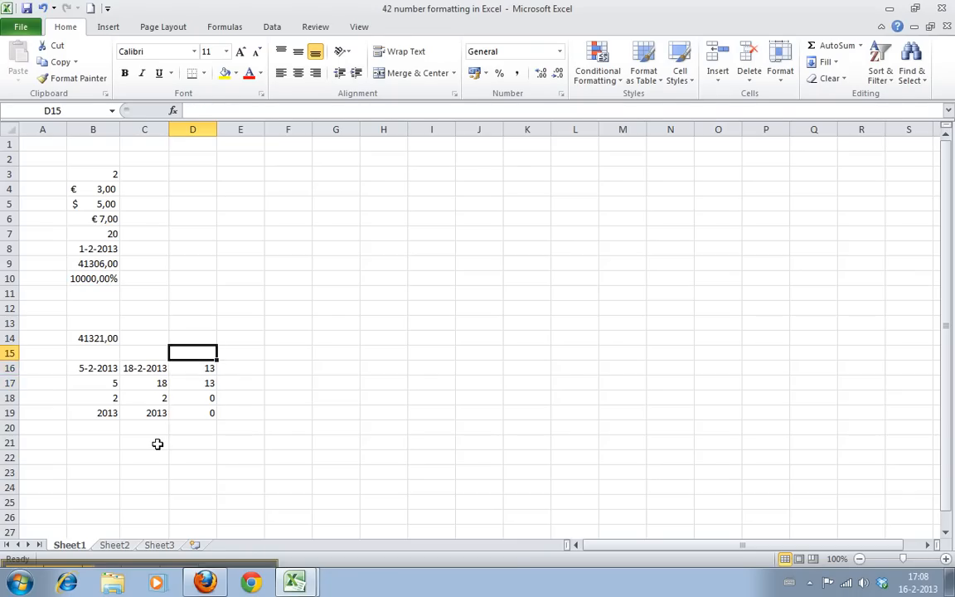
left_click(192, 368)
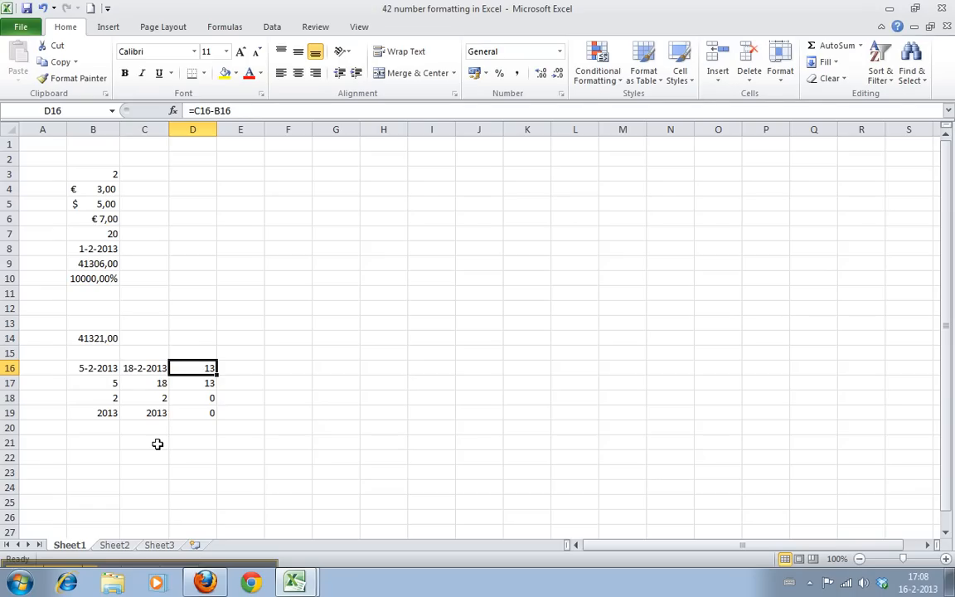
left_click(144, 368)
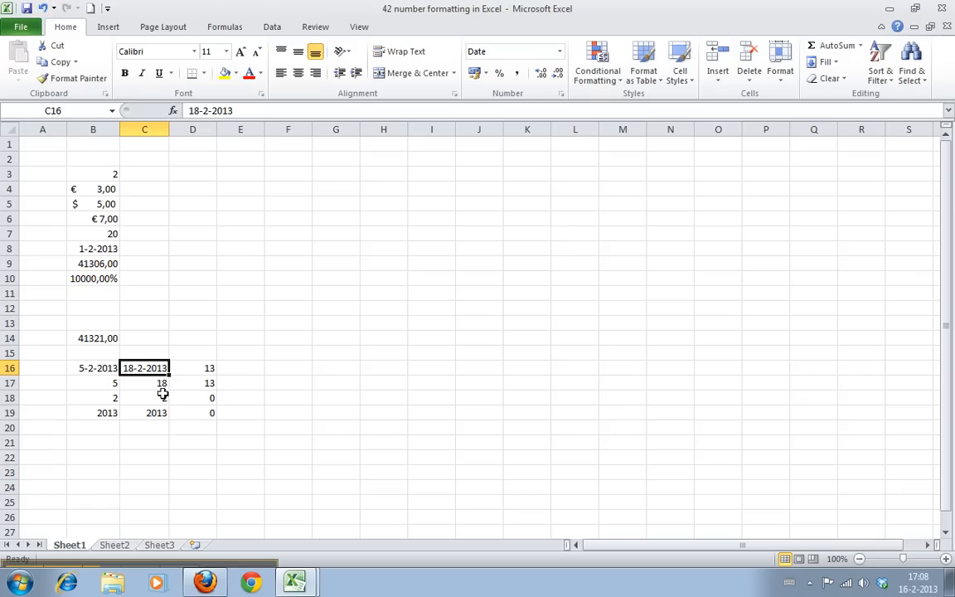
- Format C16 and B16 as two-decimal numbers, showing 41323,00 and 41310,00
right_click(144, 368)
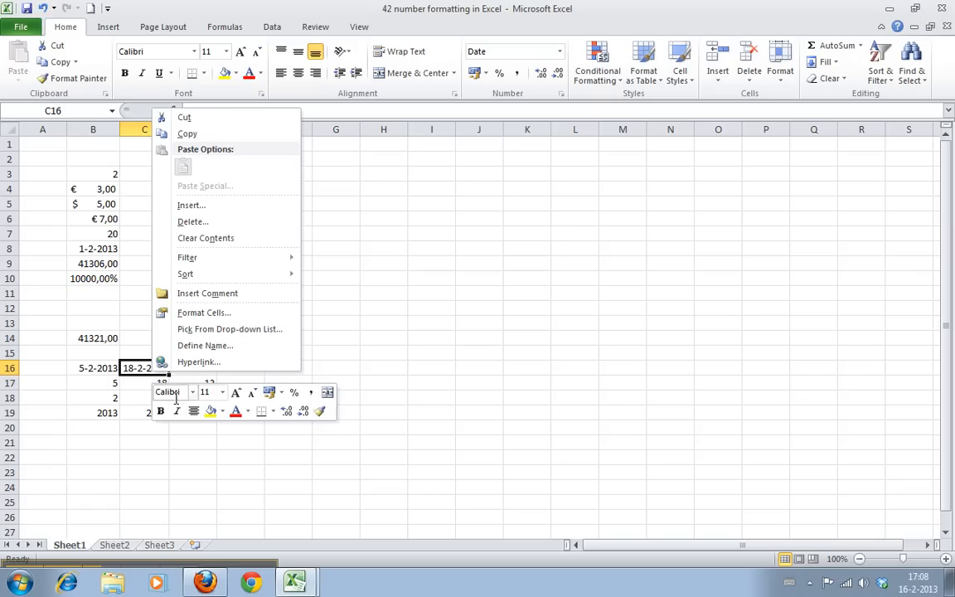
left_click(202, 311)
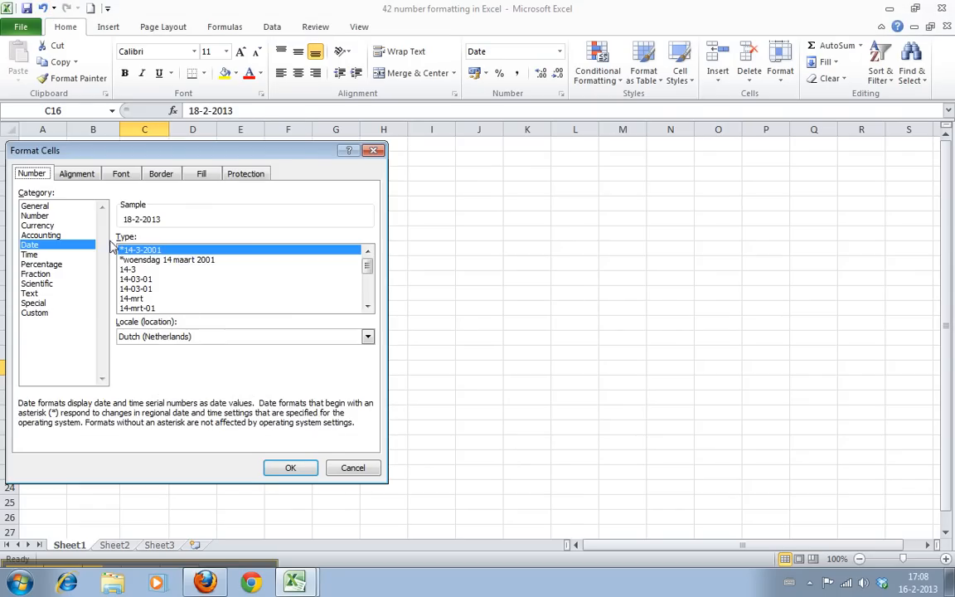
left_click(35, 215)
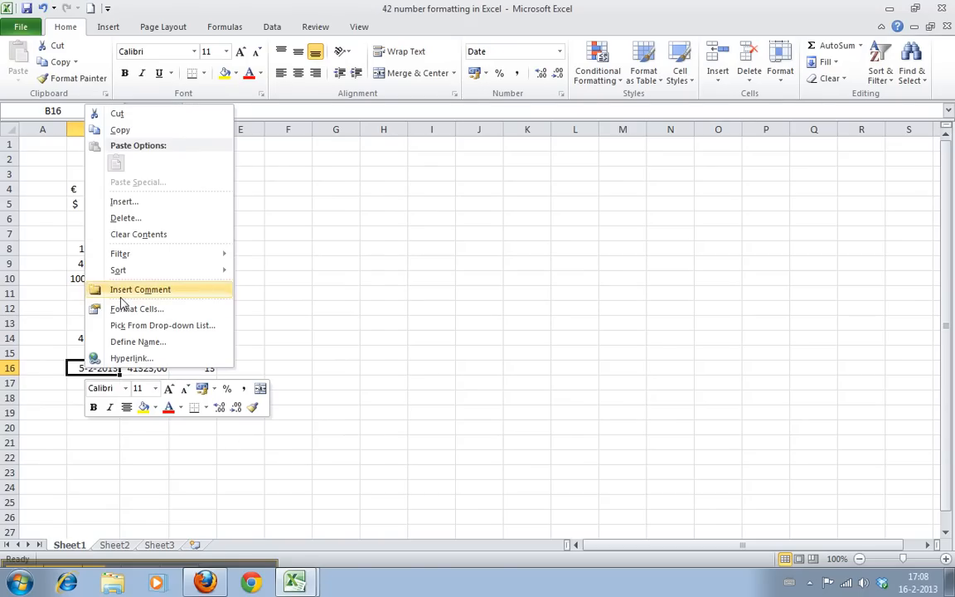
left_click(136, 308)
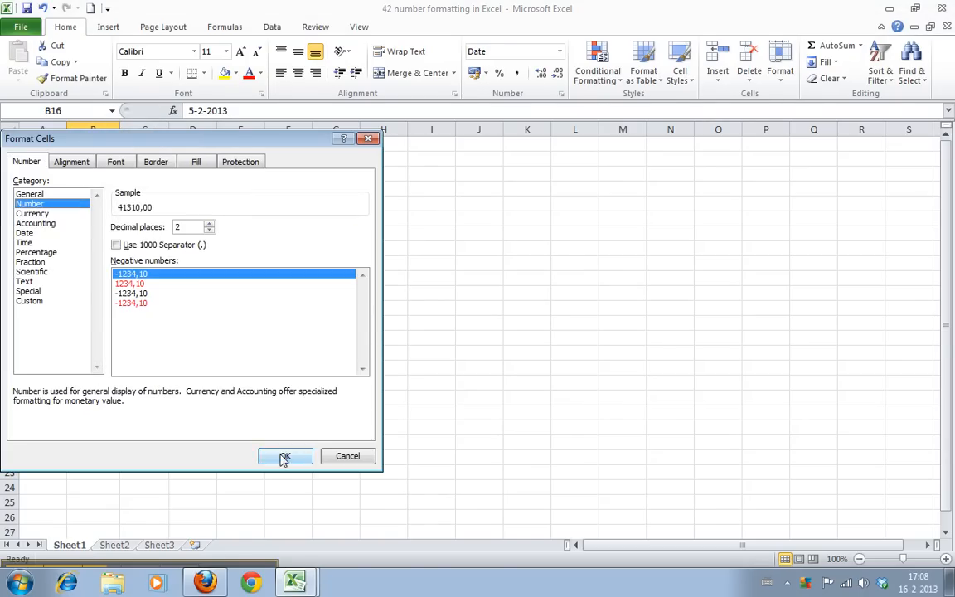
left_click(285, 456)
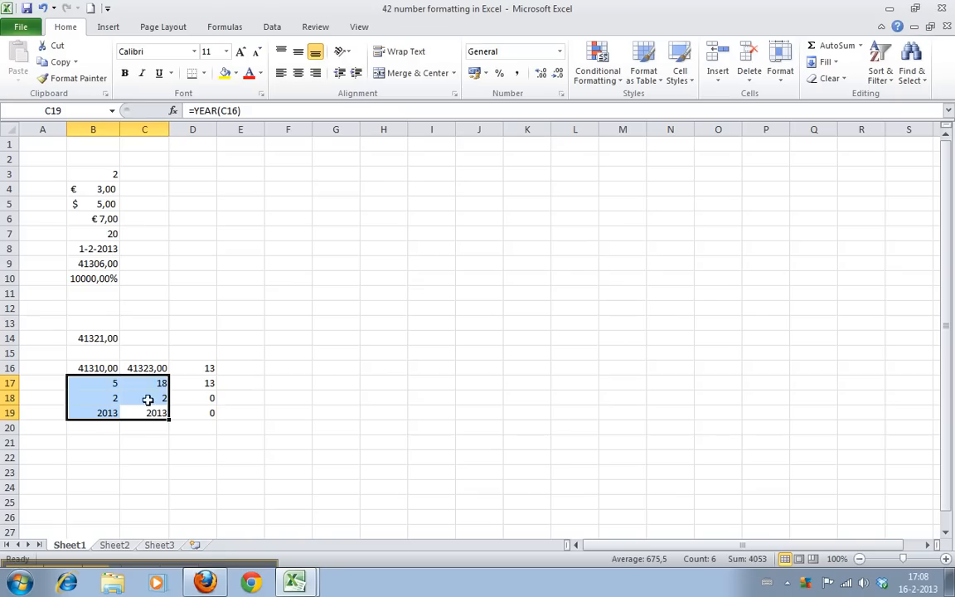
left_click(93, 368)
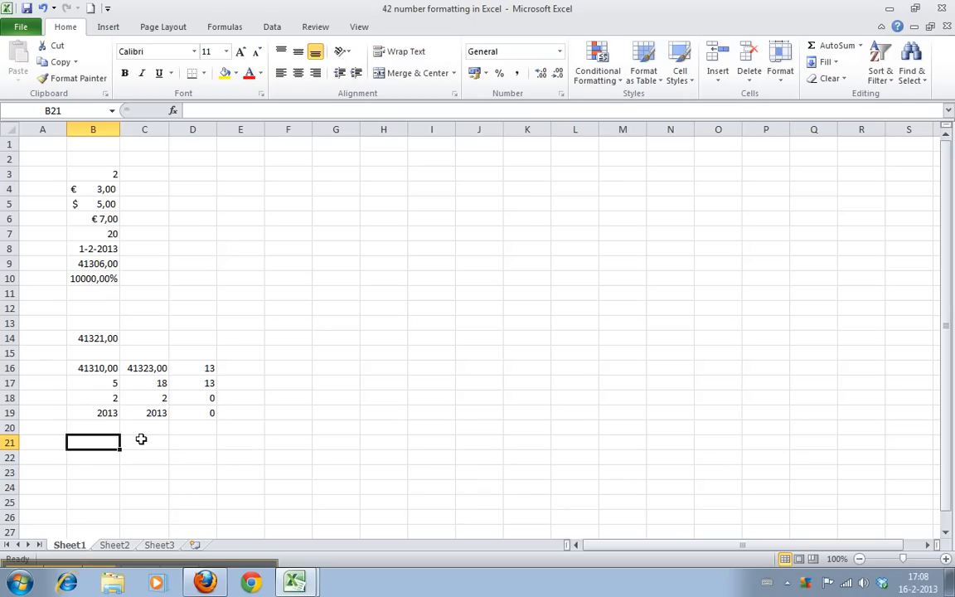
- Enter 03-06-1979 in B22, =TODAY() in C22 and their 12312-day difference in D22
left_click(93, 368)
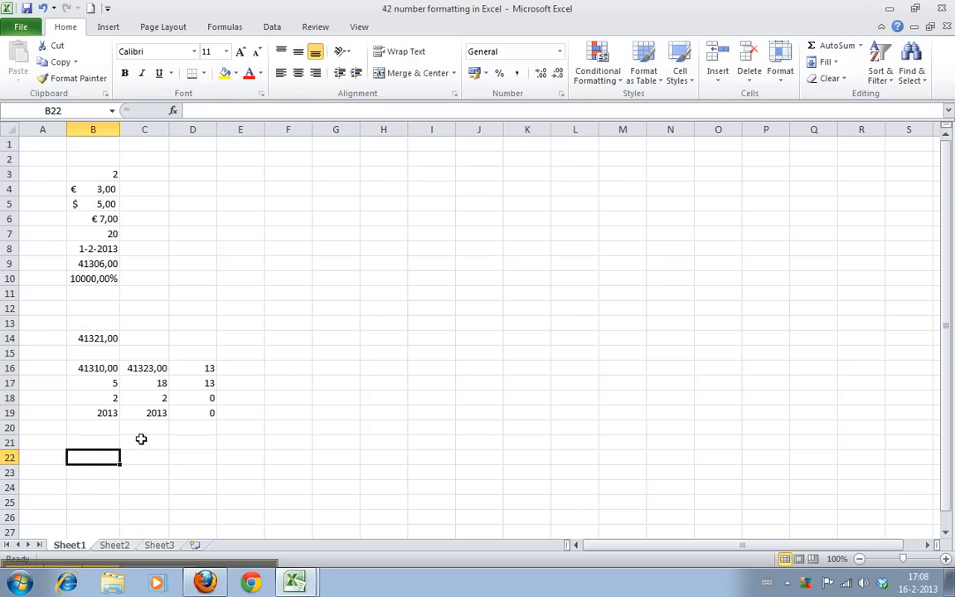
type("03")
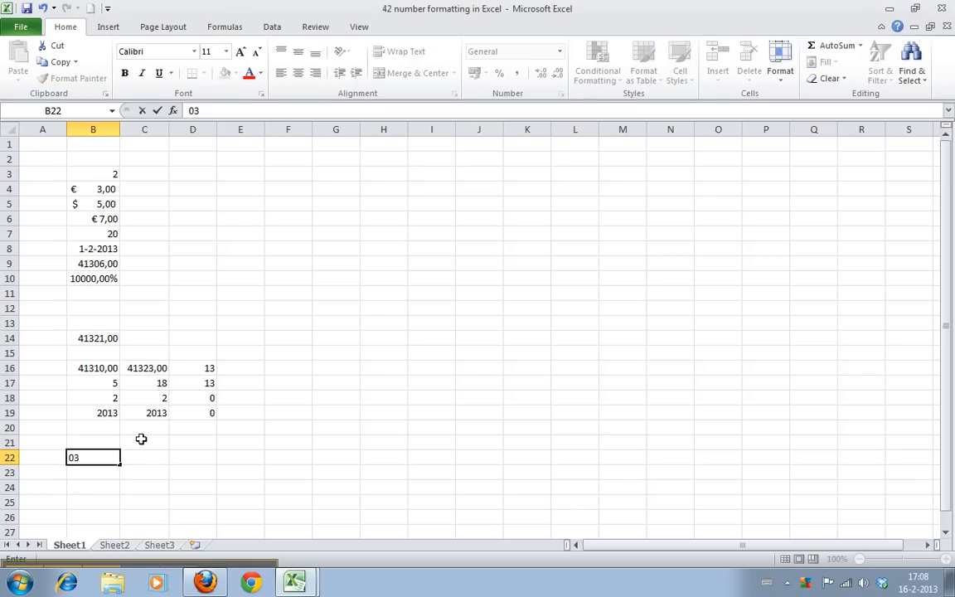
type("-06")
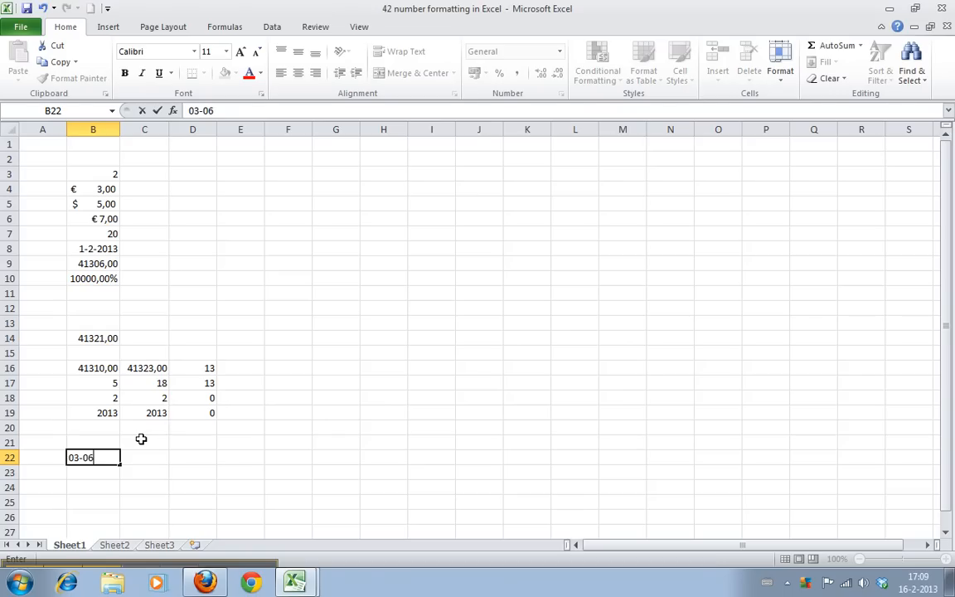
type("-19")
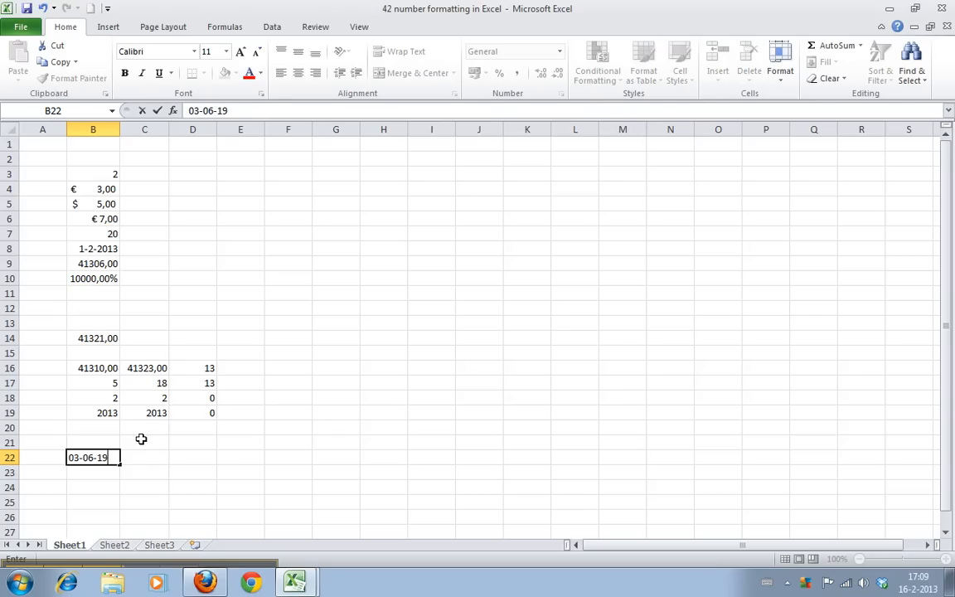
type("79")
left_click(145, 457)
type("=")
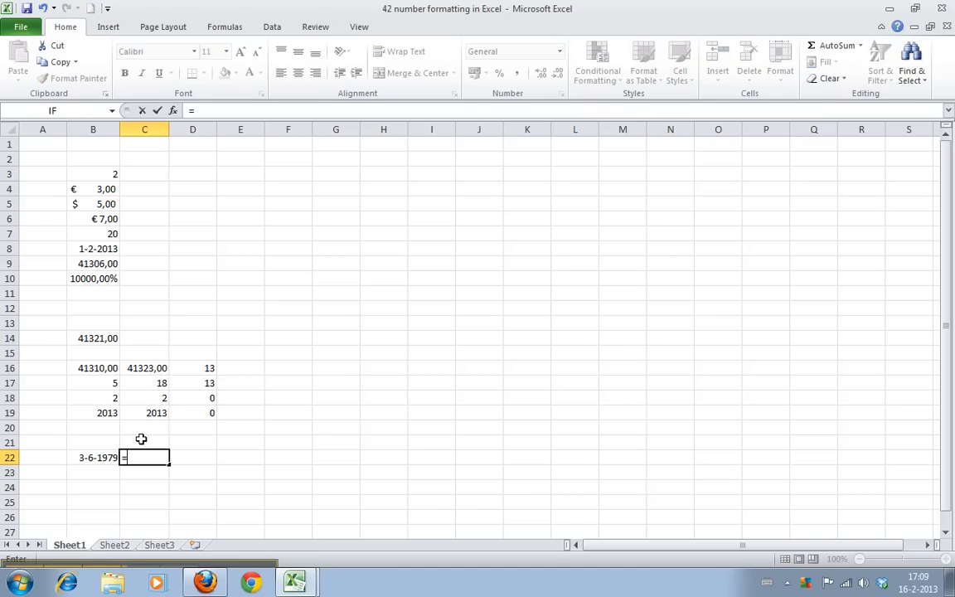
type("today(")
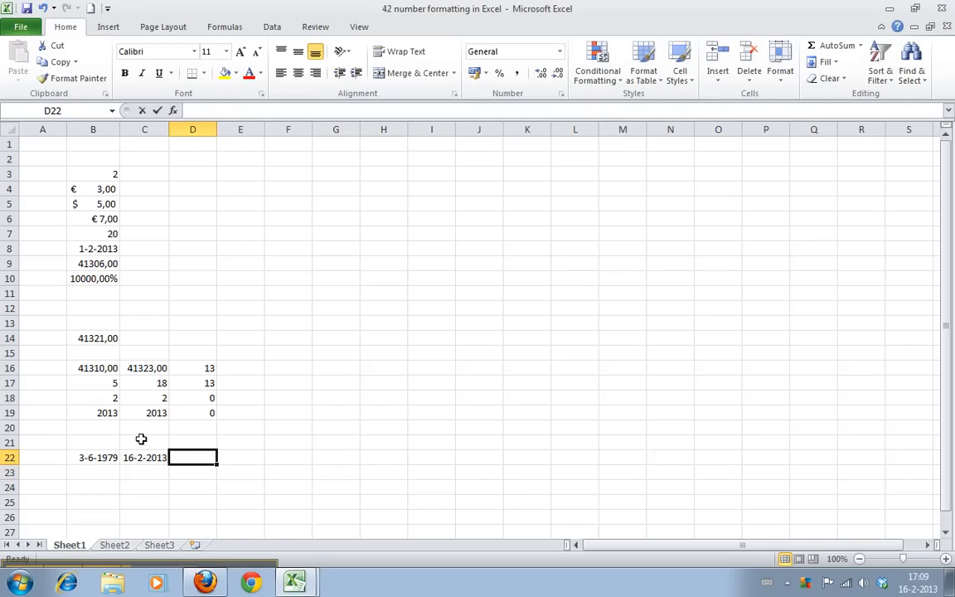
type("=D22")
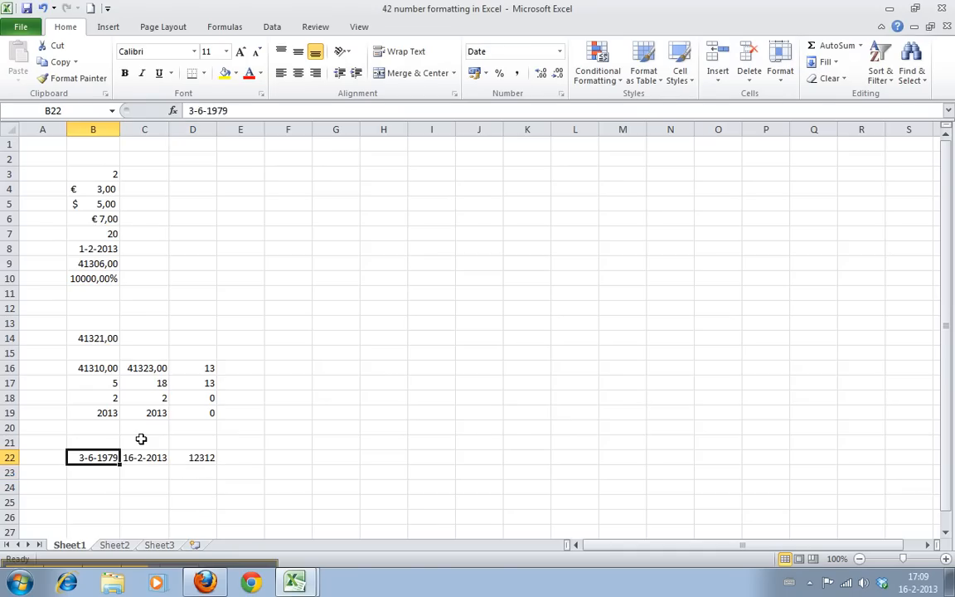
- Clear the 3-6-1979 date from B22
key("Delete")
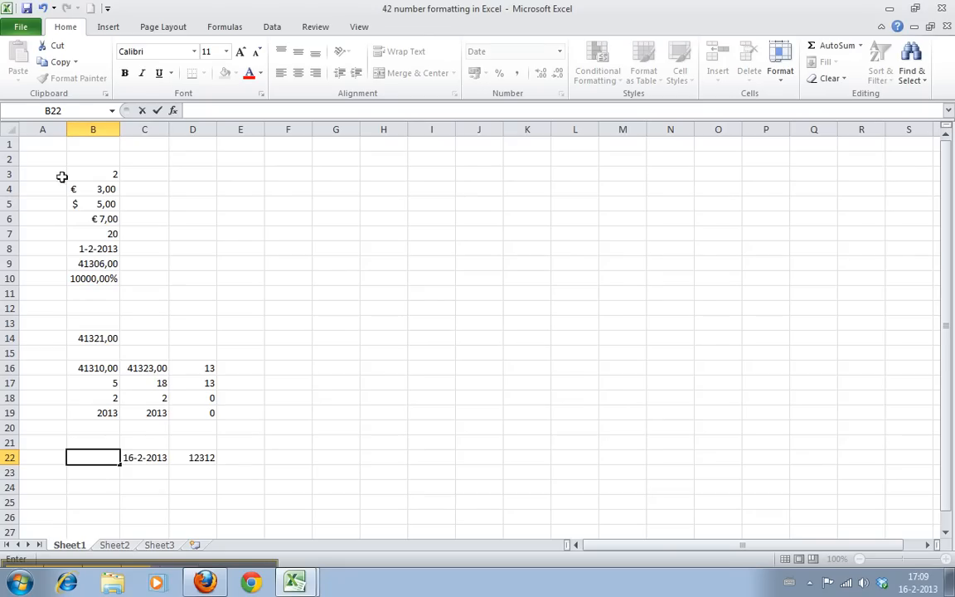
mouse_move(208, 10)
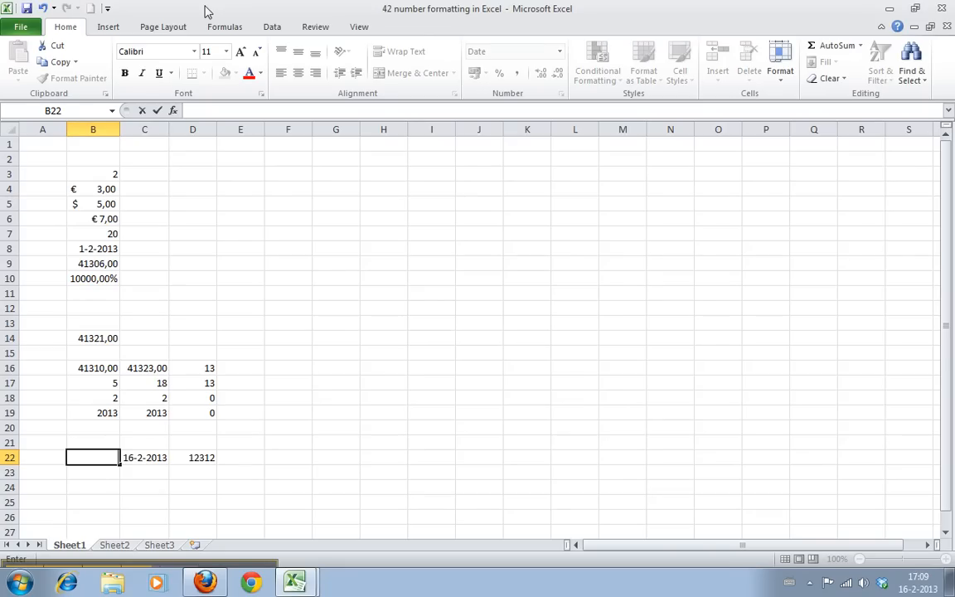
mouse_move(423, 414)
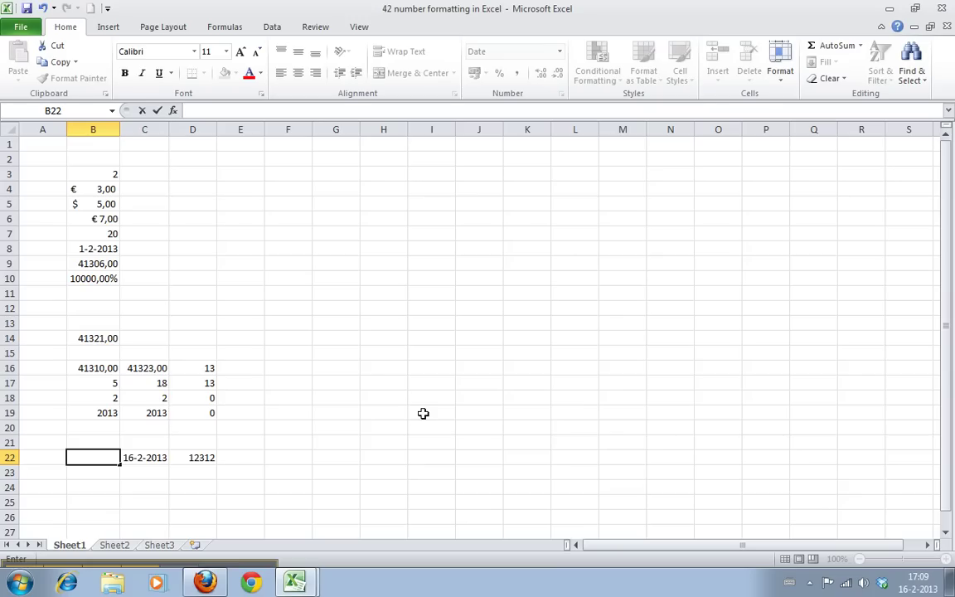
mouse_move(806, 488)
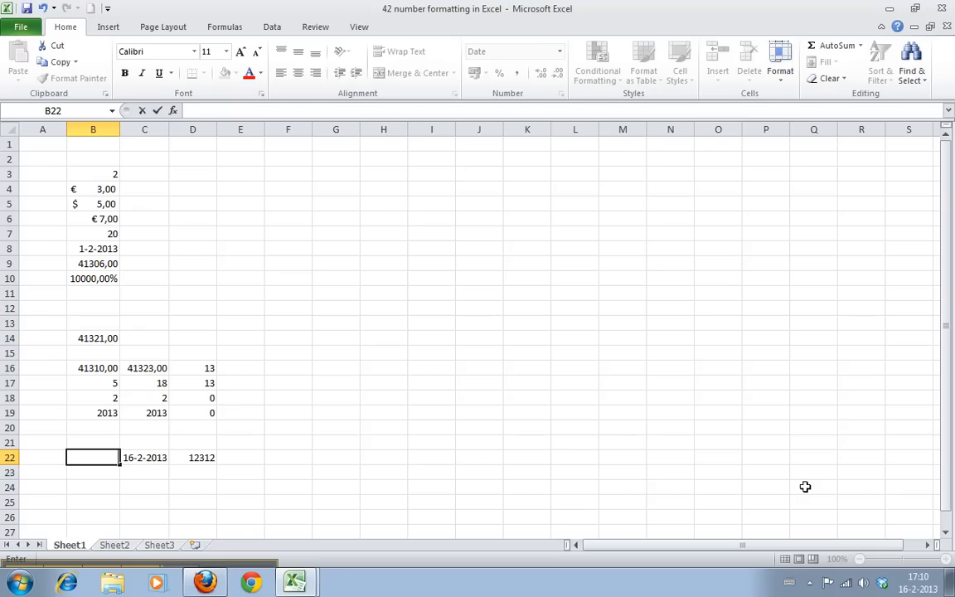
mouse_move(768, 471)
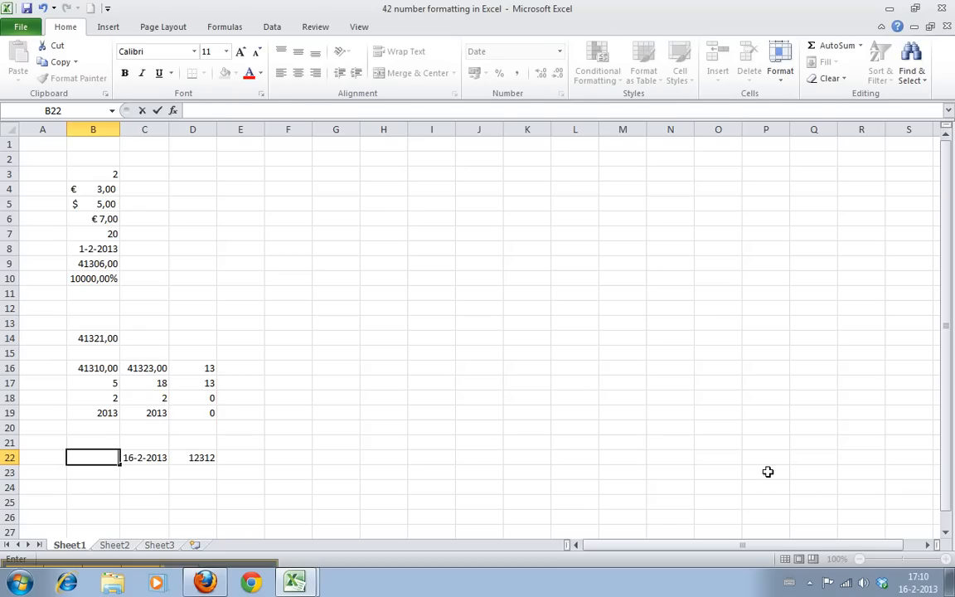
mouse_move(252, 570)
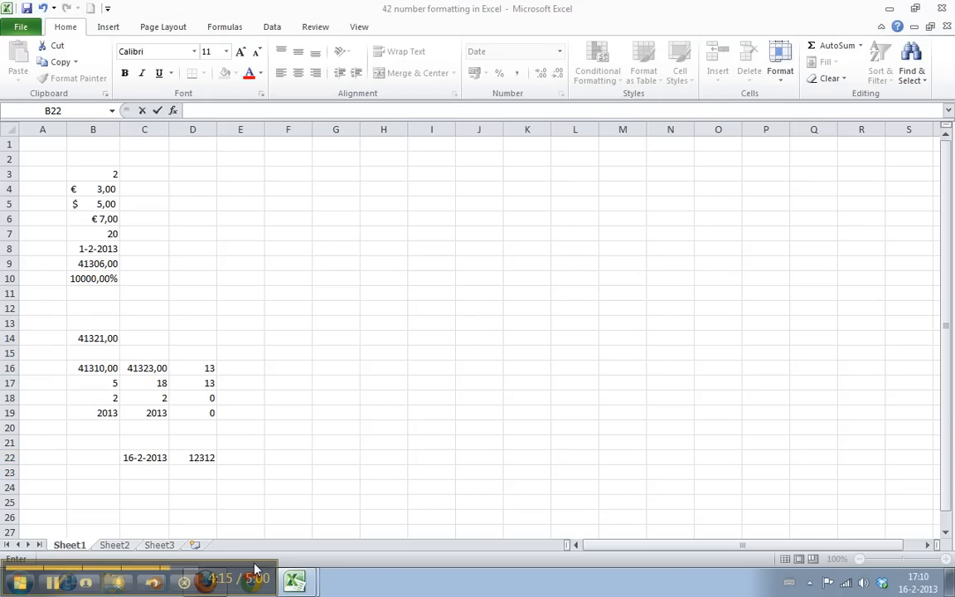
mouse_move(209, 573)
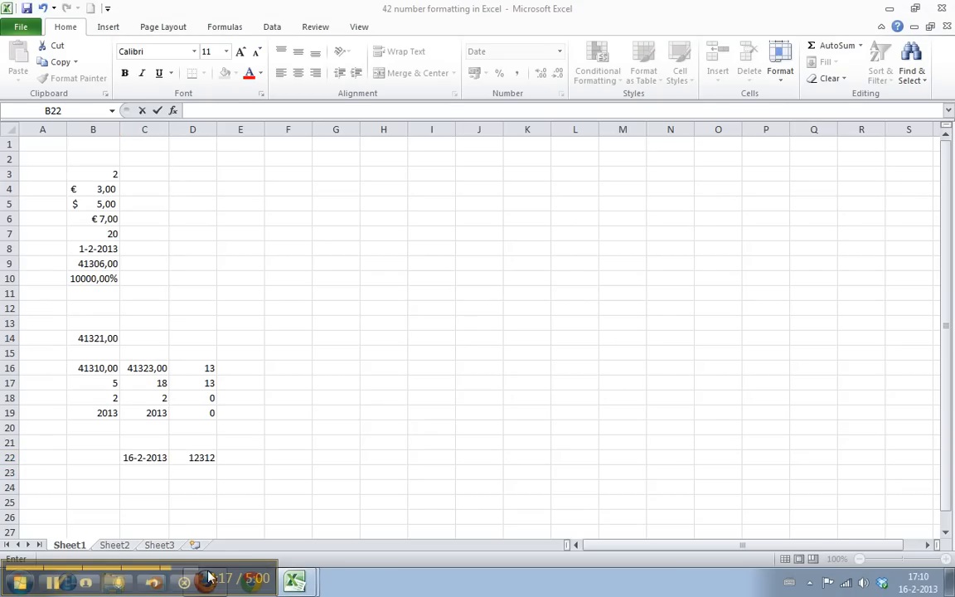